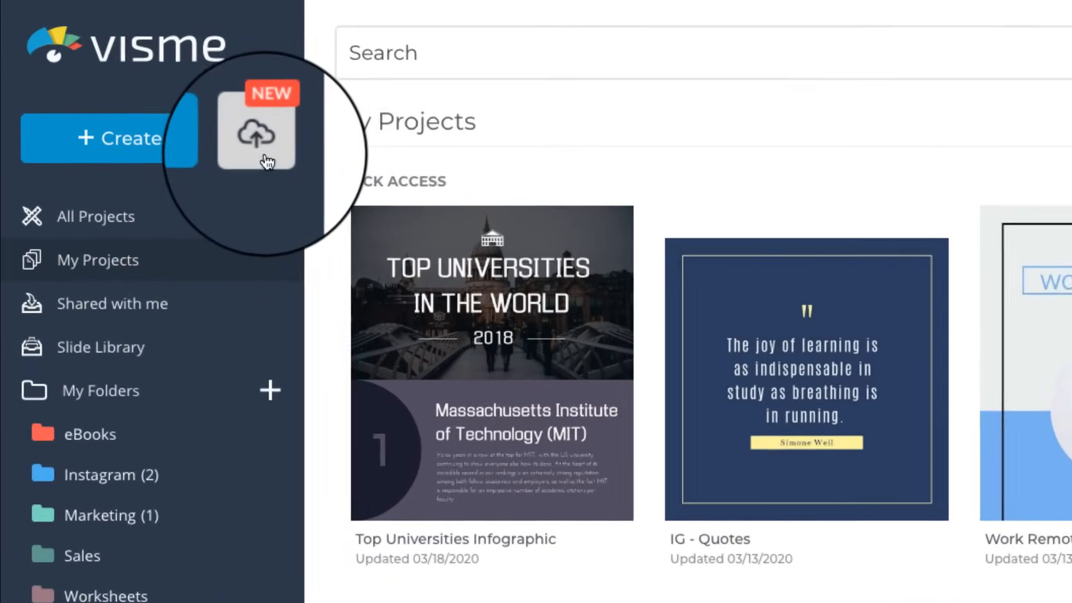
Open and cancel the PowerPoint import dialog, then scroll the presentation template gallery.
left_click(256, 134)
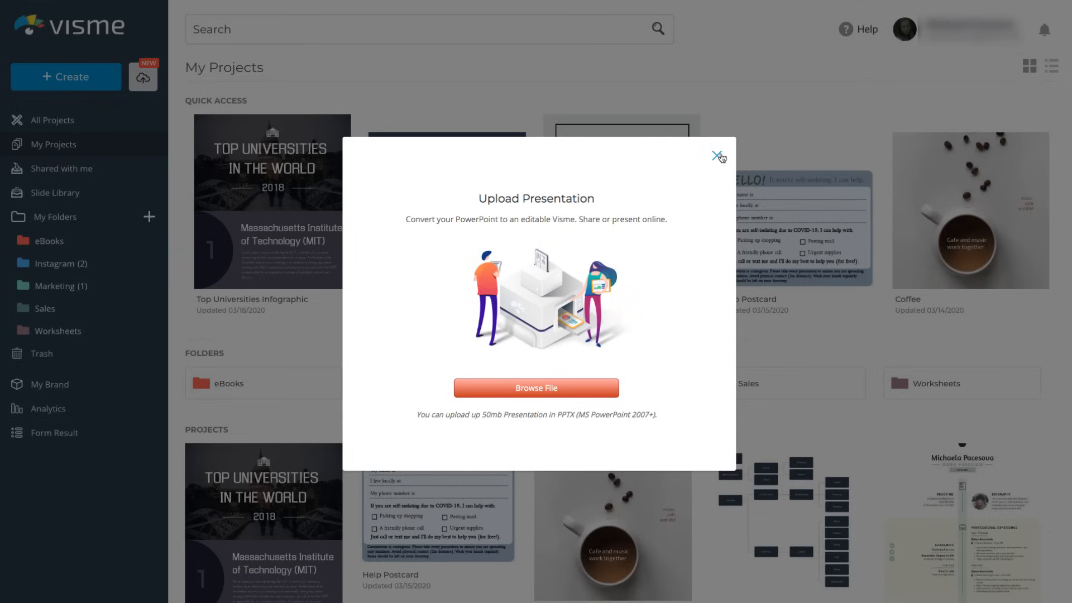
left_click(719, 156)
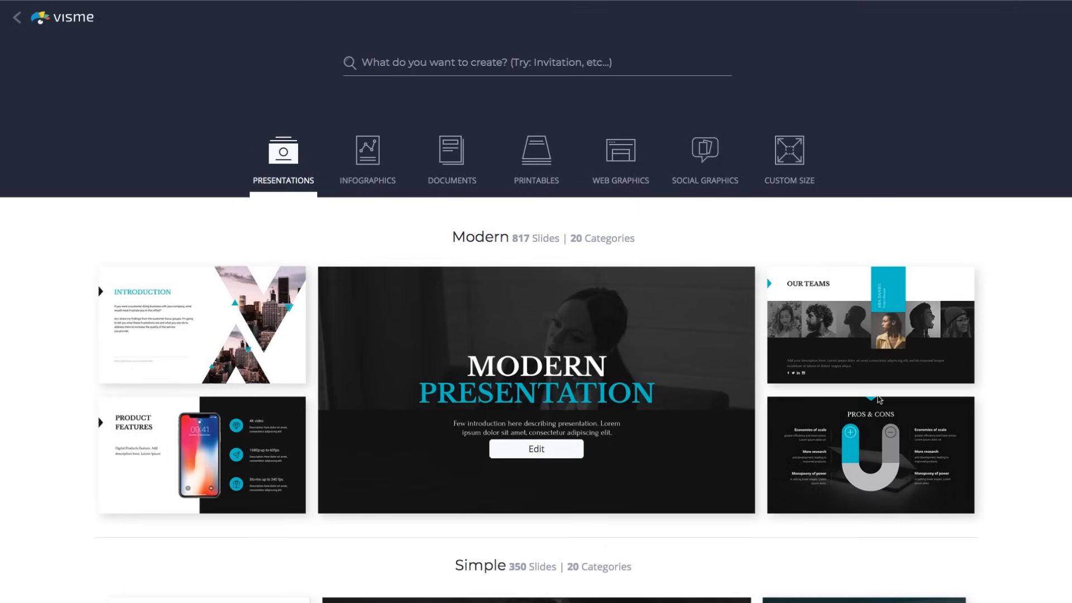
scroll("down", 3)
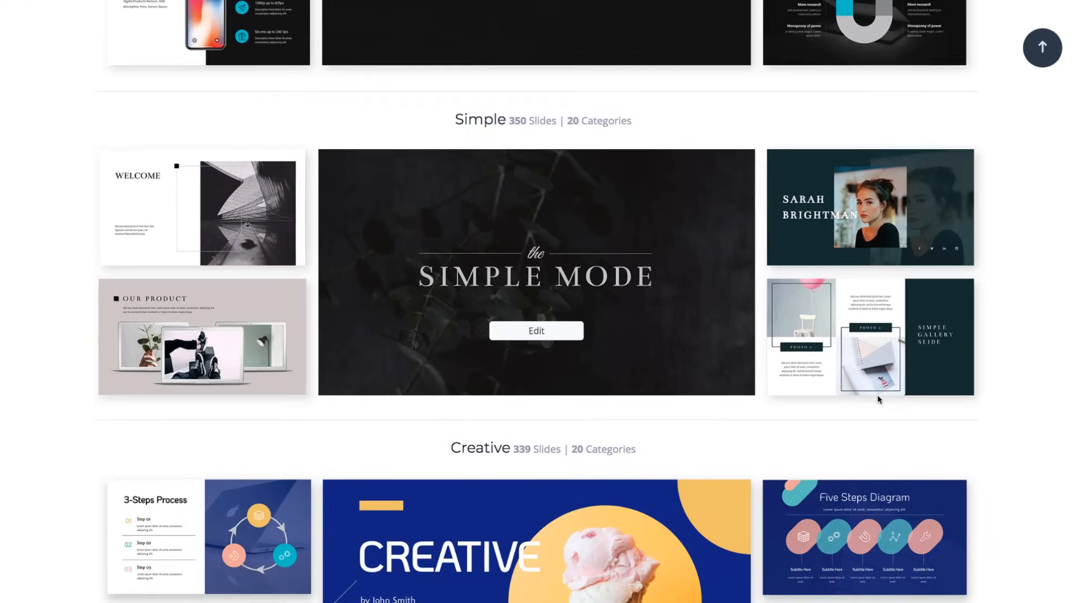
scroll("down", 3)
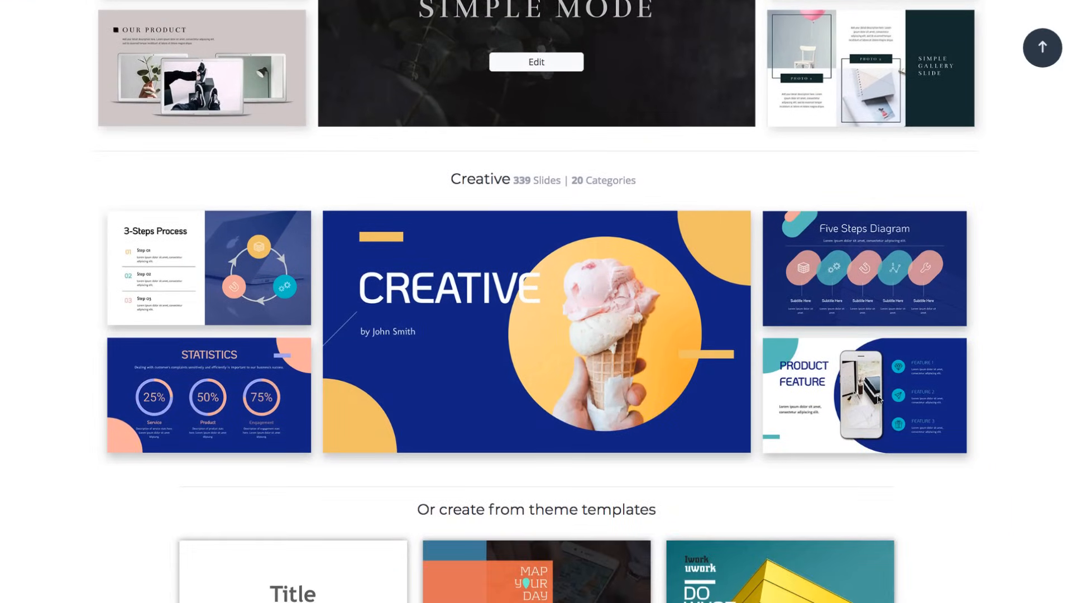
Browse the IworkUwork Pitch Deck template preview, close it, and return to the gallery.
scroll("down", 3)
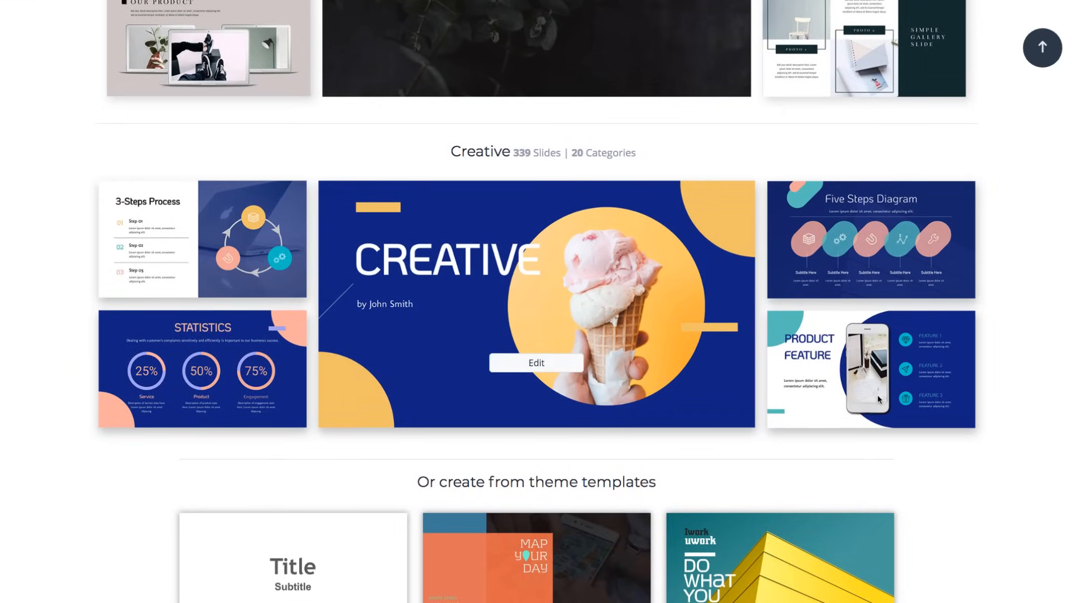
scroll("down", 3)
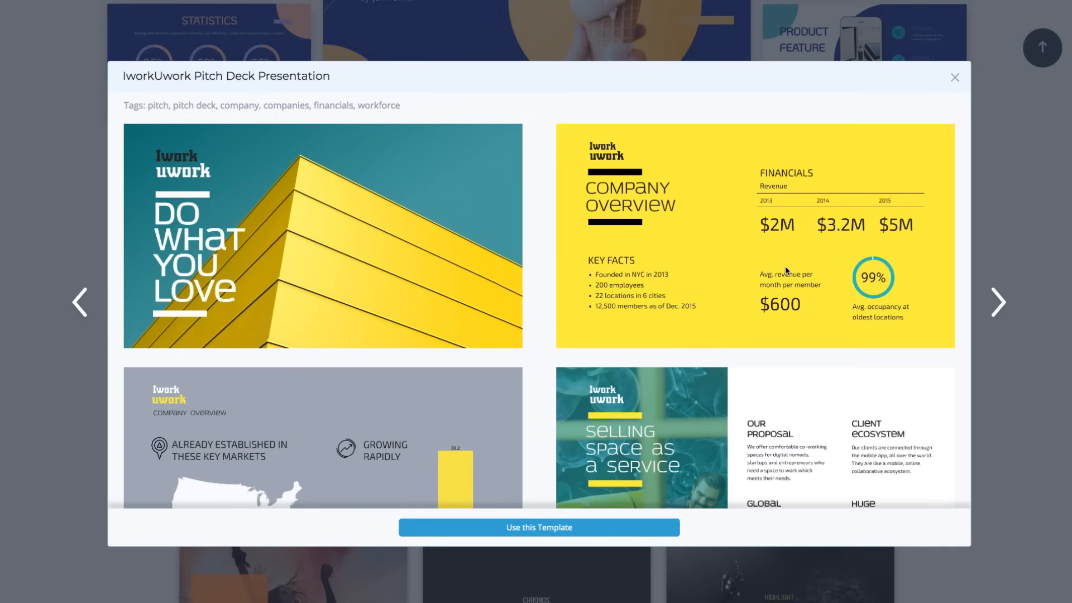
scroll("down", 3)
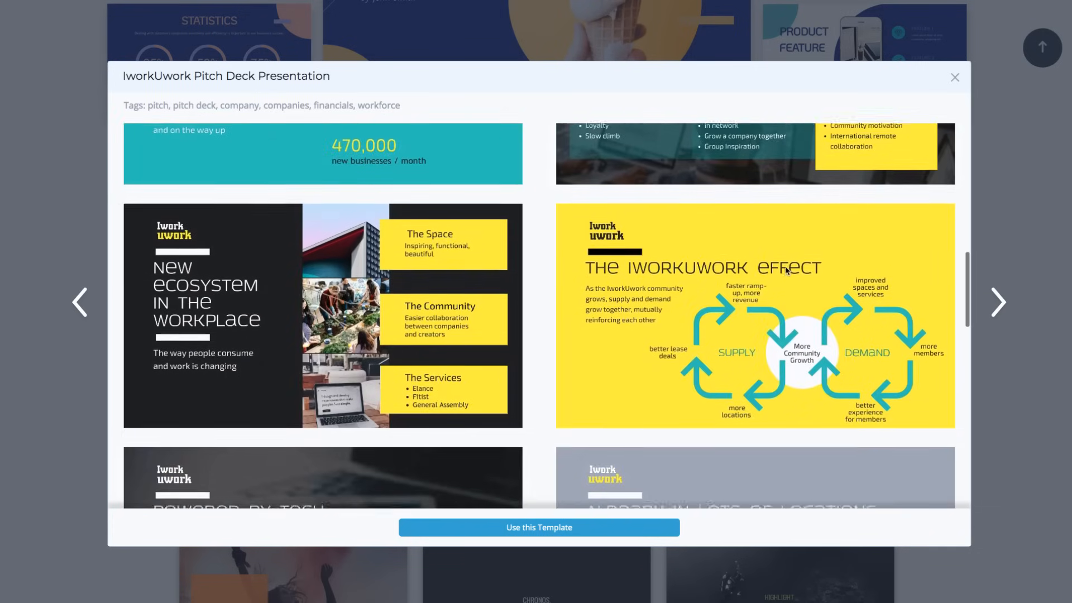
scroll("down", 3)
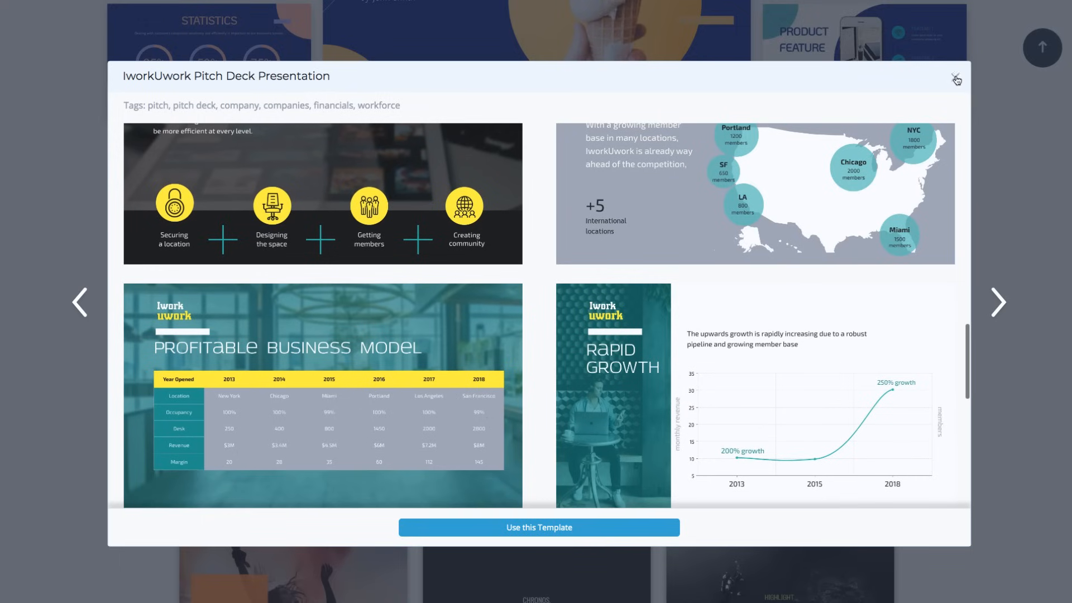
left_click(956, 79)
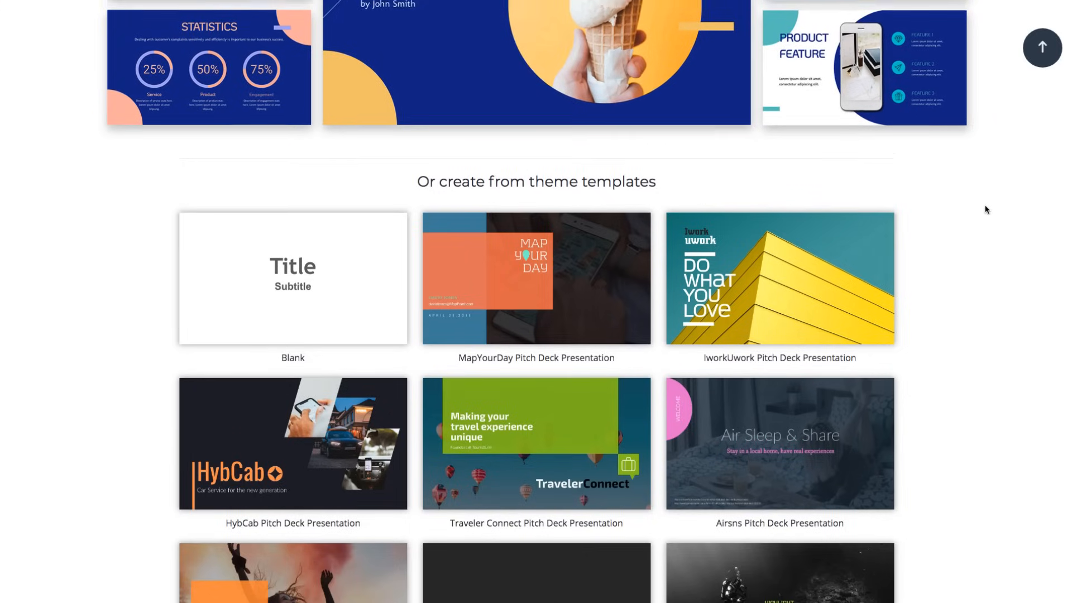
scroll("down", 3)
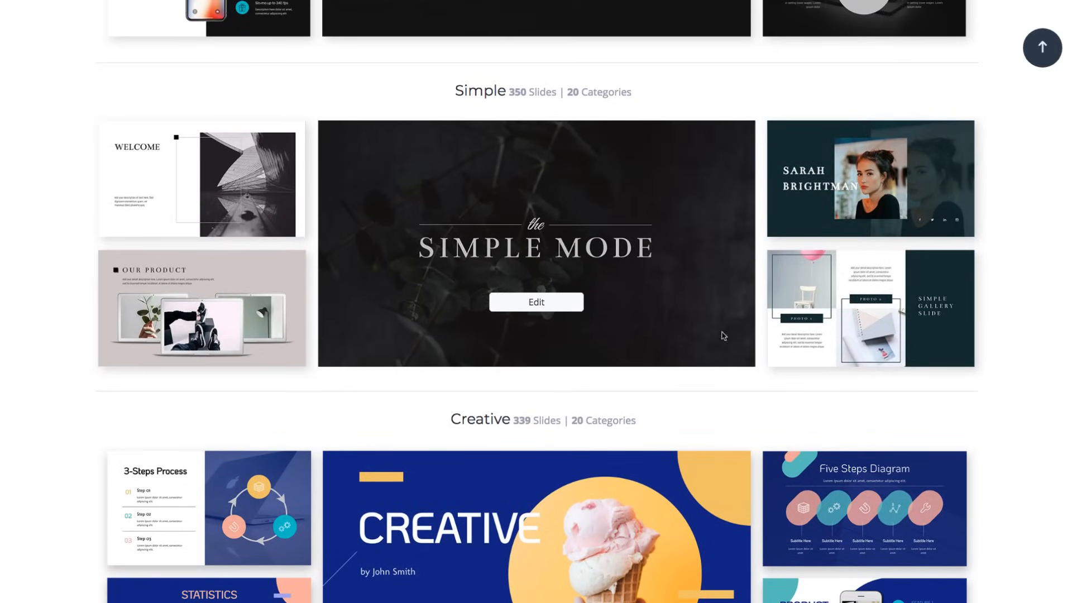
Open the Simple Mode template in the editor as the new Sales Report deck.
left_click(535, 307)
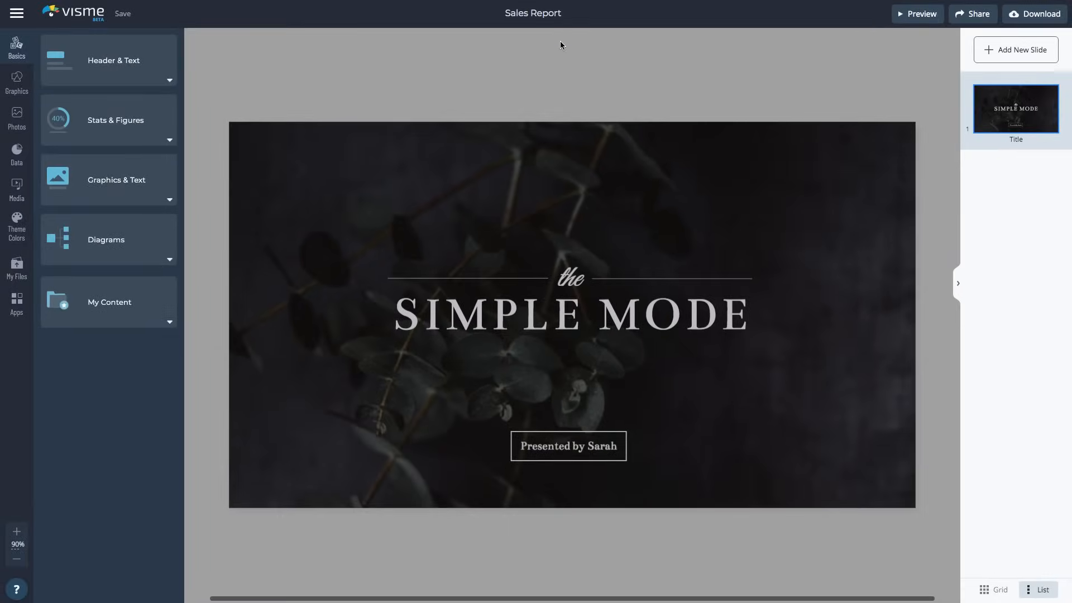
mouse_move(832, 116)
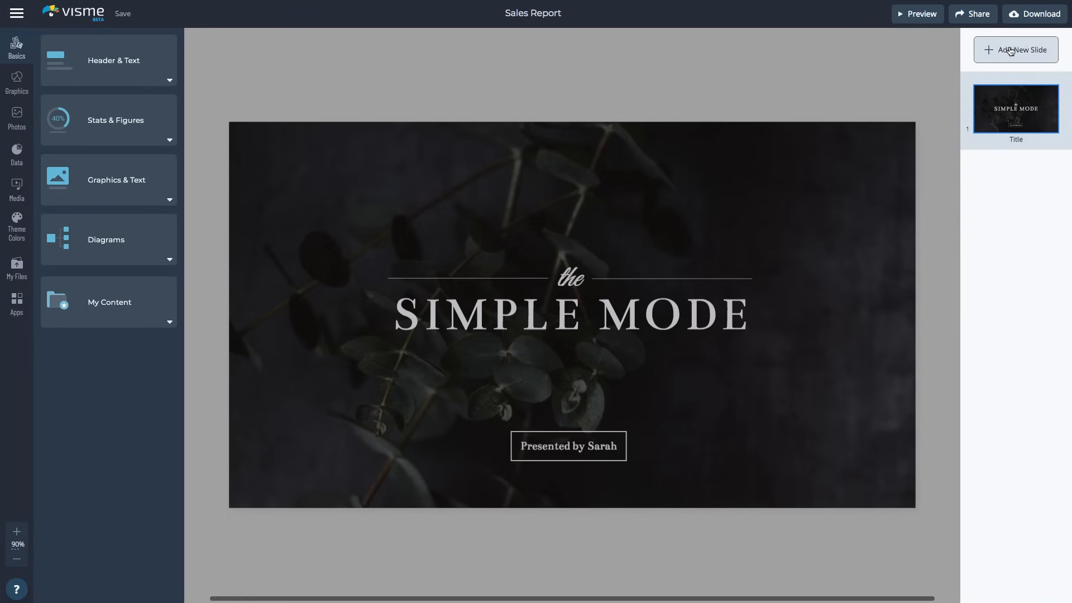
Insert Introduction, vertical Timeline and Pros and Cons slide designs after the title slide.
left_click(1015, 49)
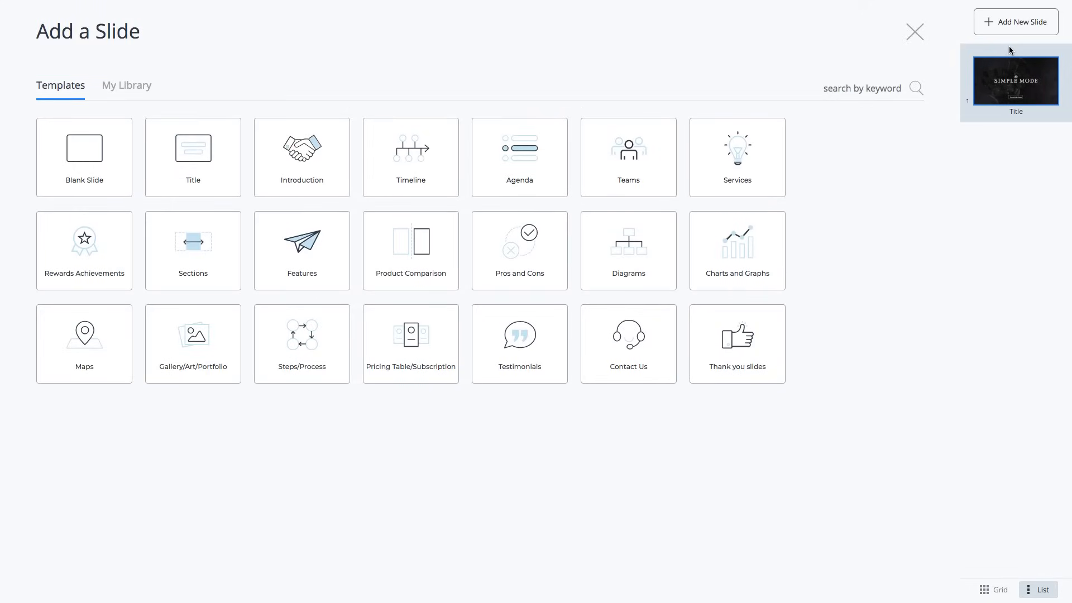
mouse_move(425, 158)
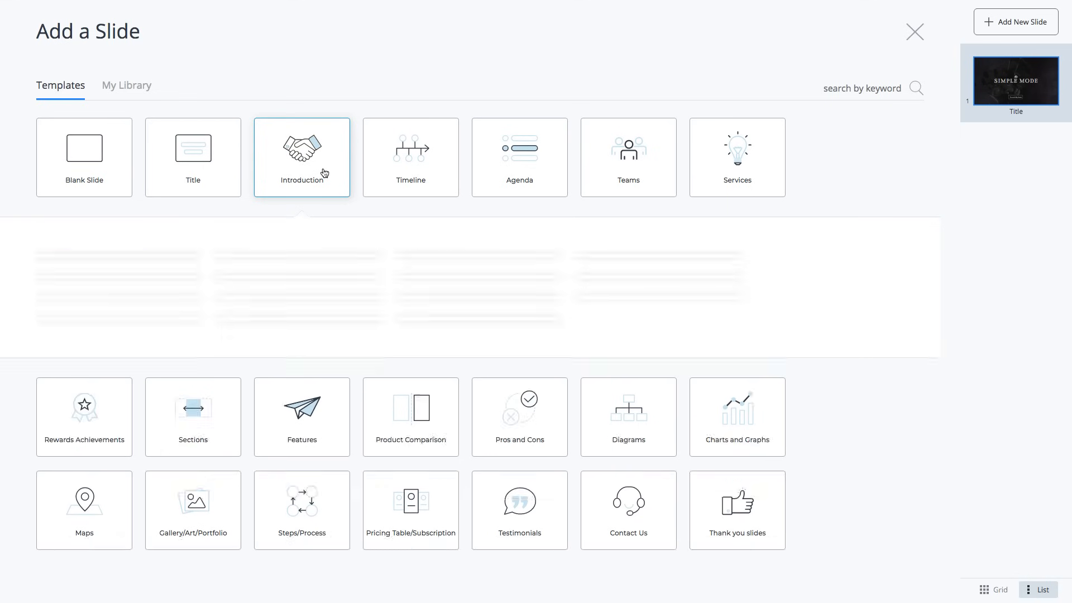
left_click(301, 156)
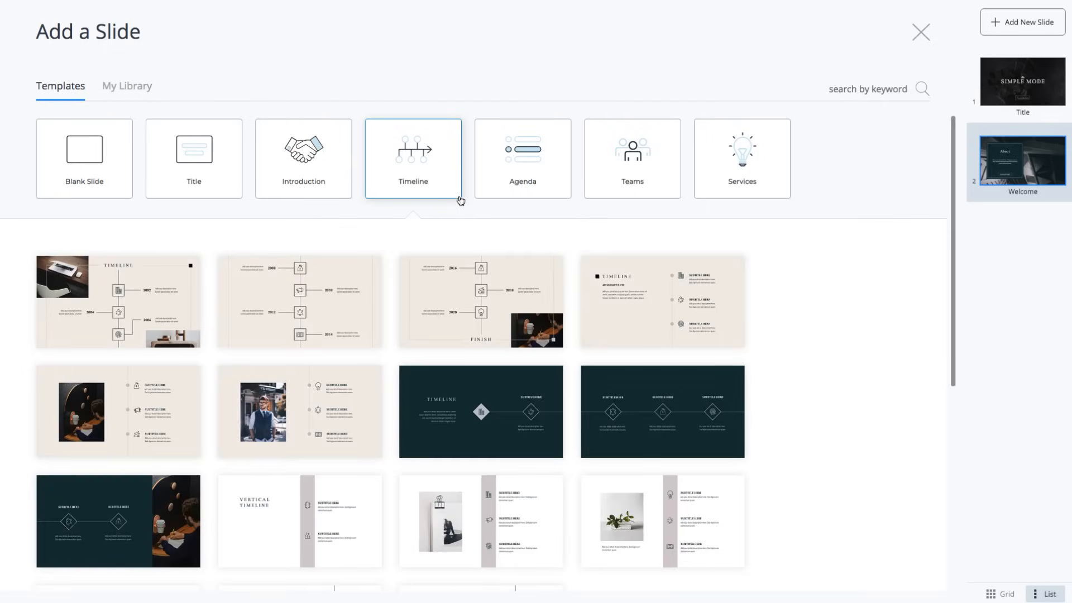
mouse_move(481, 520)
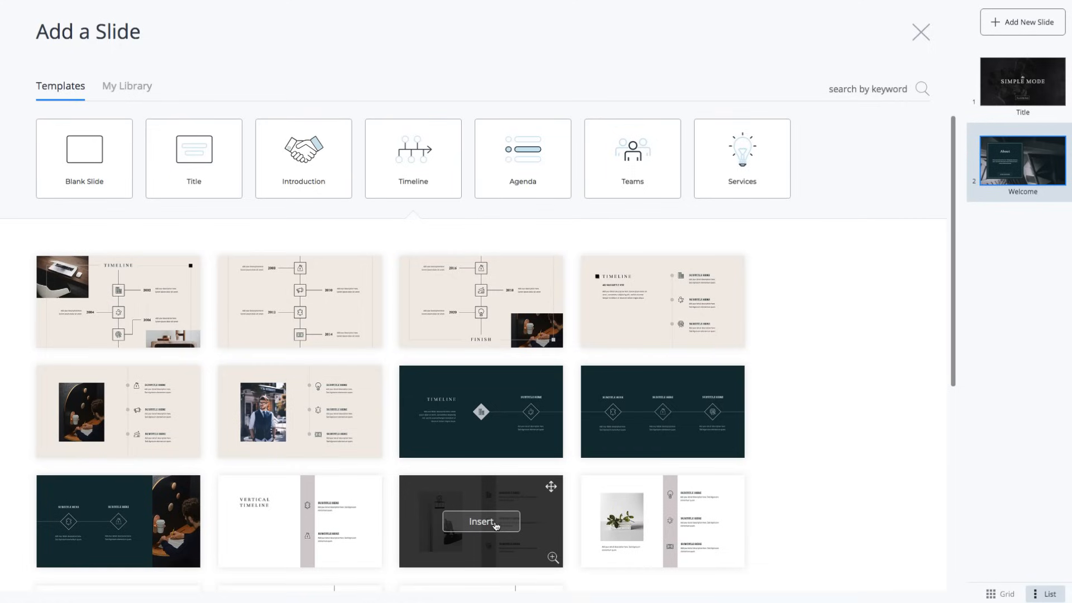
left_click(481, 522)
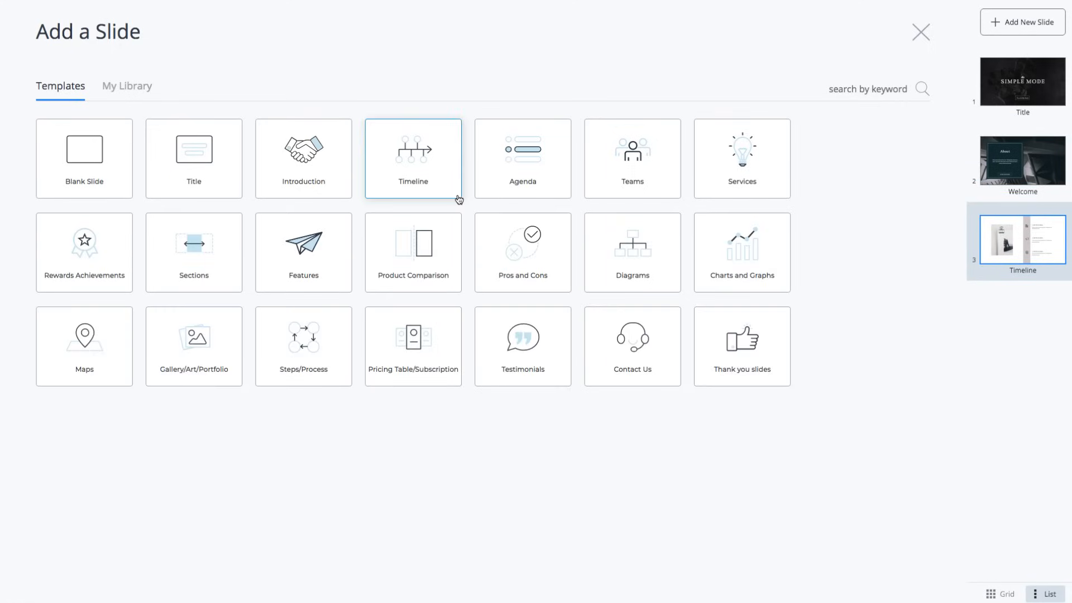
left_click(523, 252)
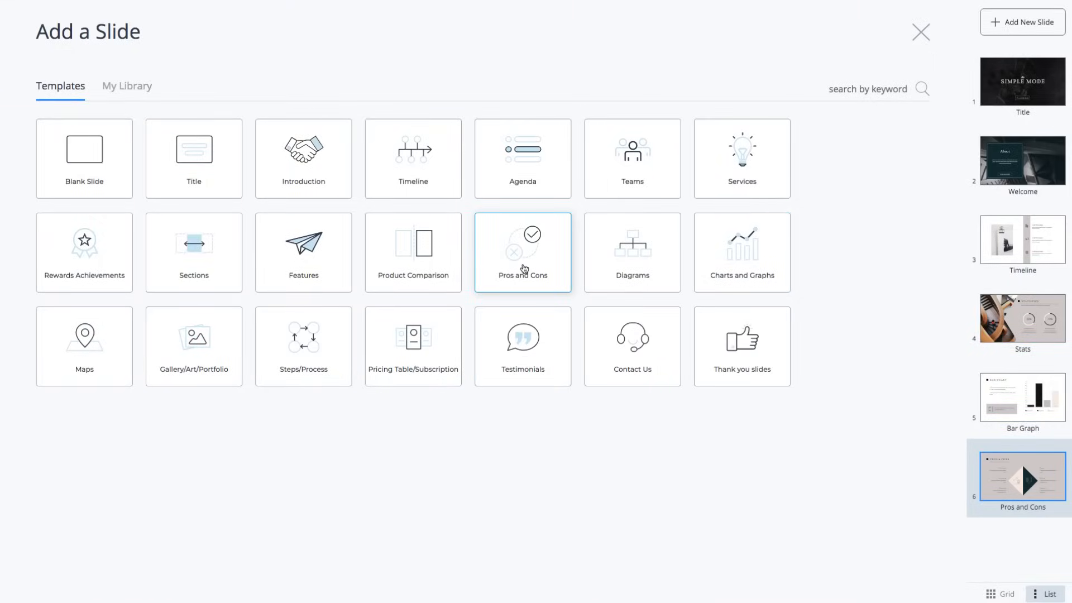
left_click(127, 86)
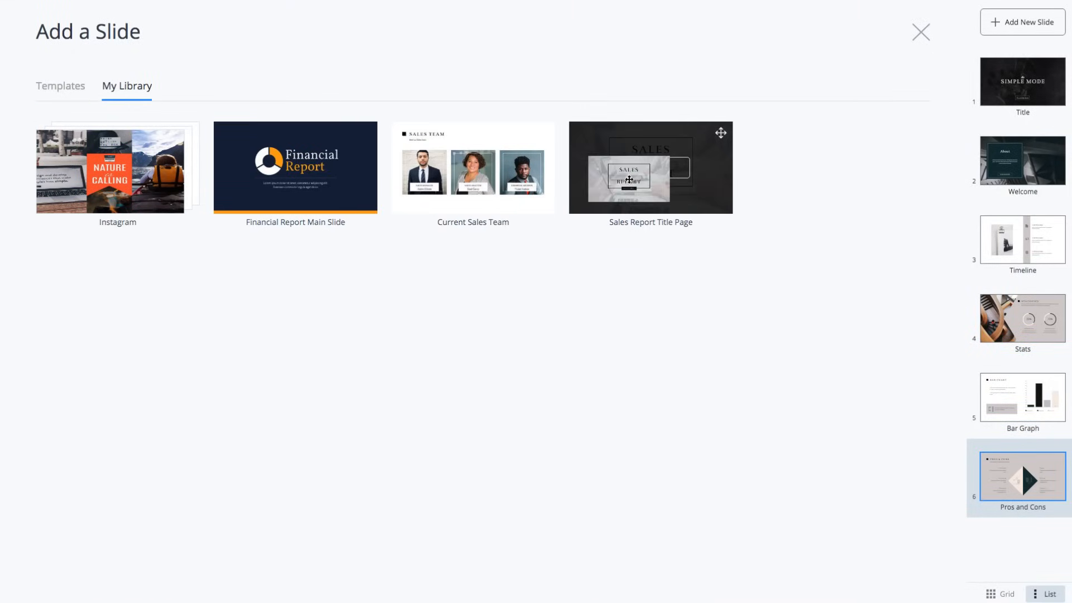
mouse_move(650, 167)
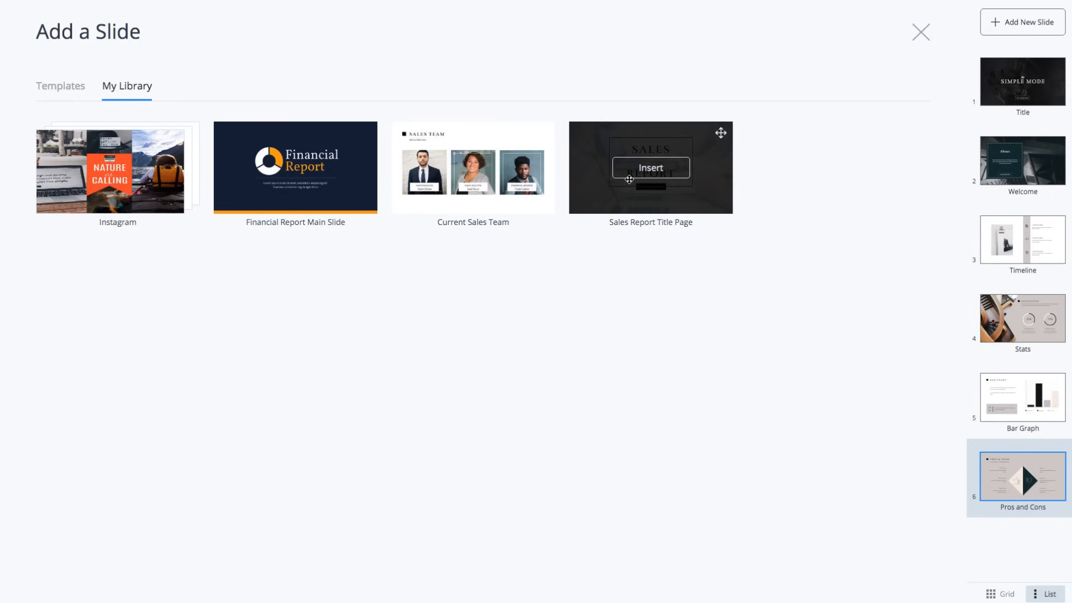
Insert the saved Sales Report Title Page from My Library and delete the old title slide.
left_click(649, 167)
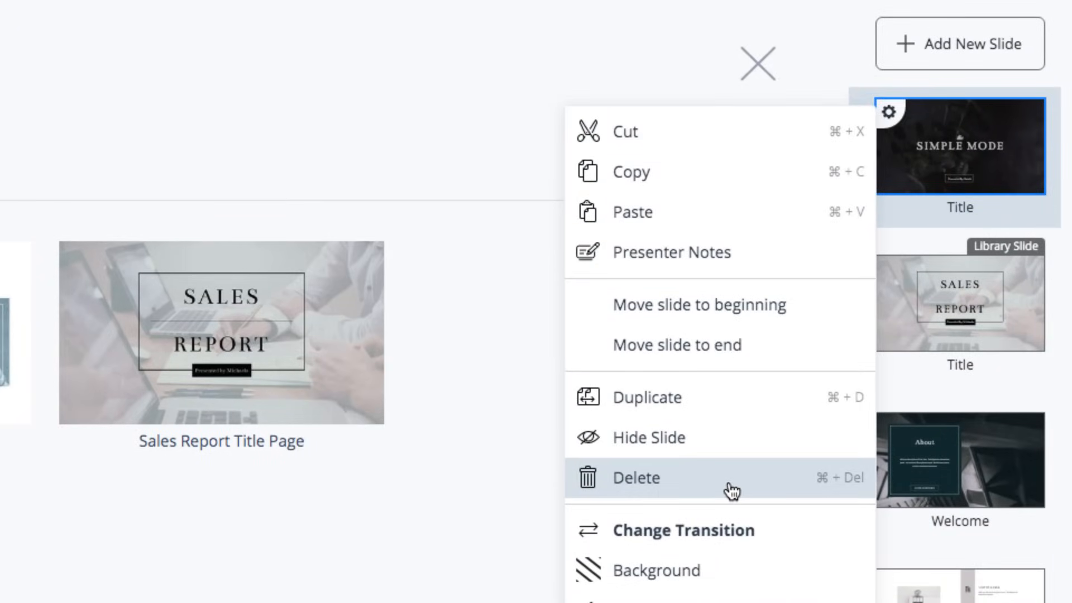
left_click(634, 478)
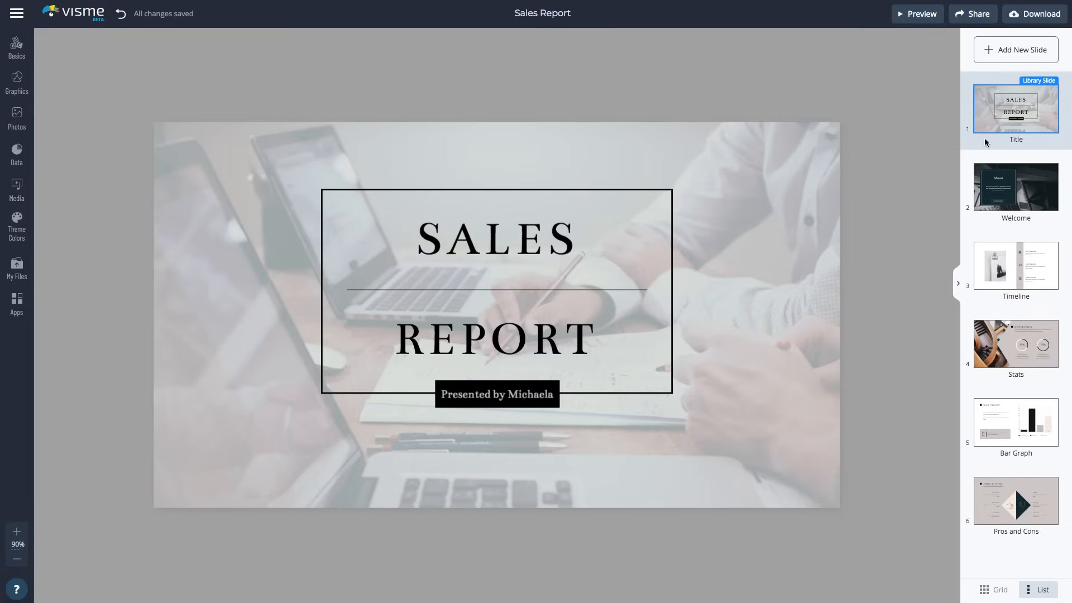
On the Welcome slide, replace the About heading text with 'Sales Report'.
left_click(1014, 186)
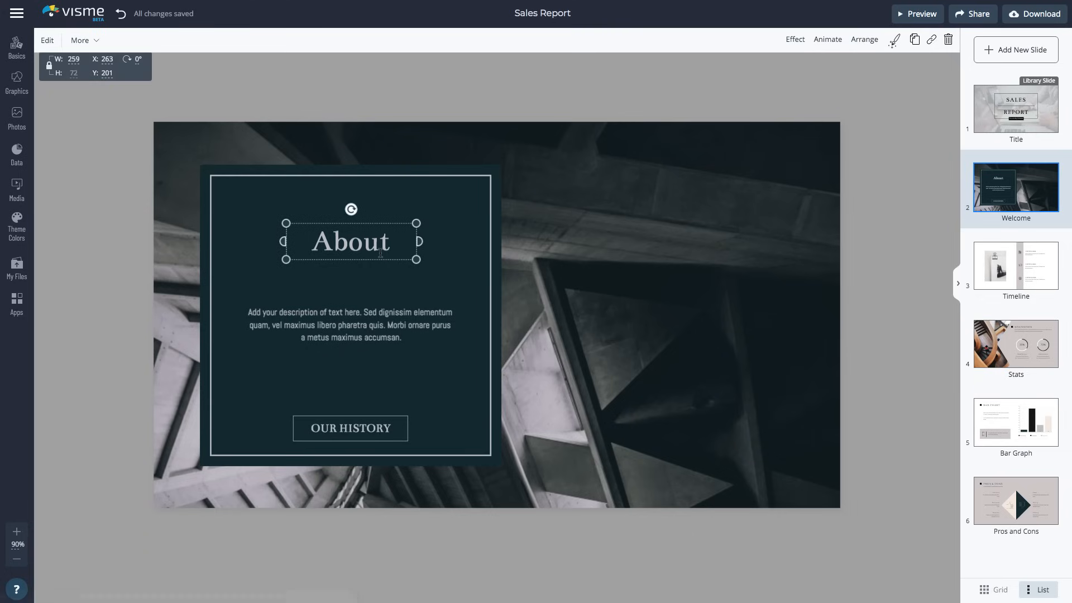
double_click(350, 241)
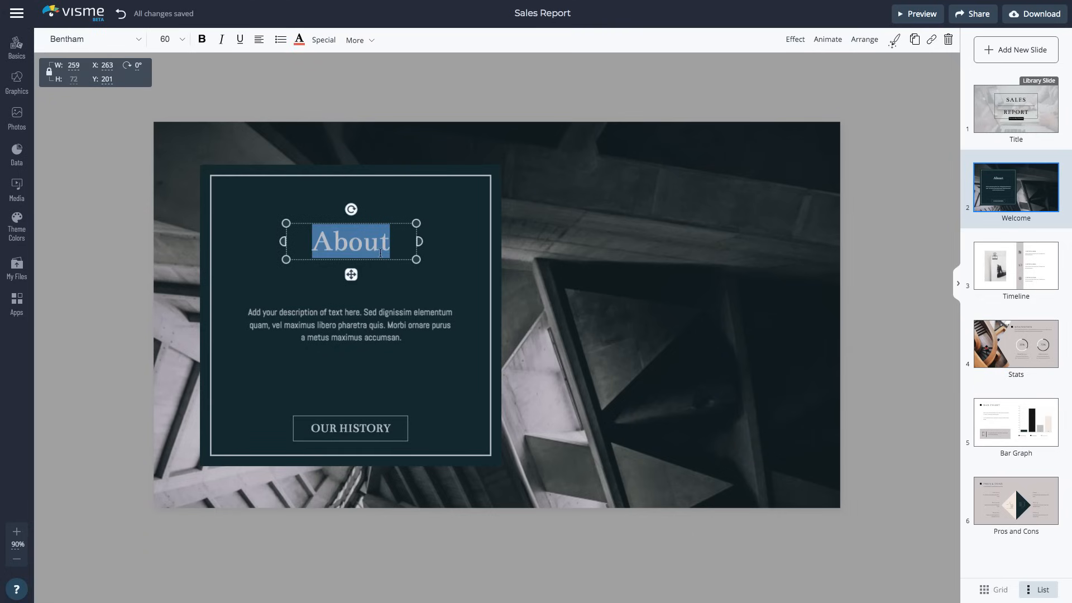
type("Sales Report")
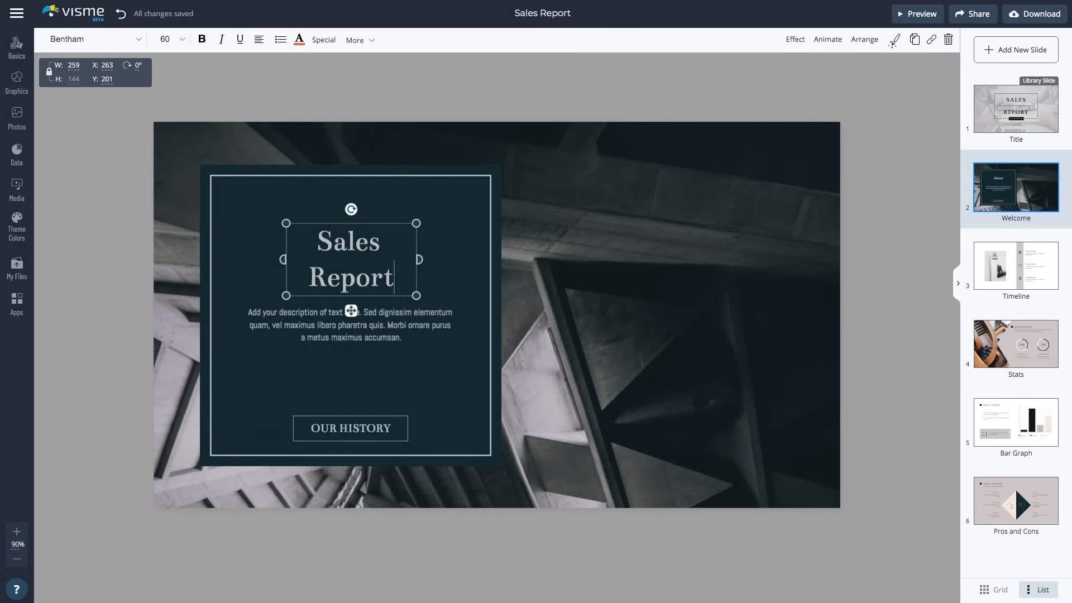
left_click(16, 85)
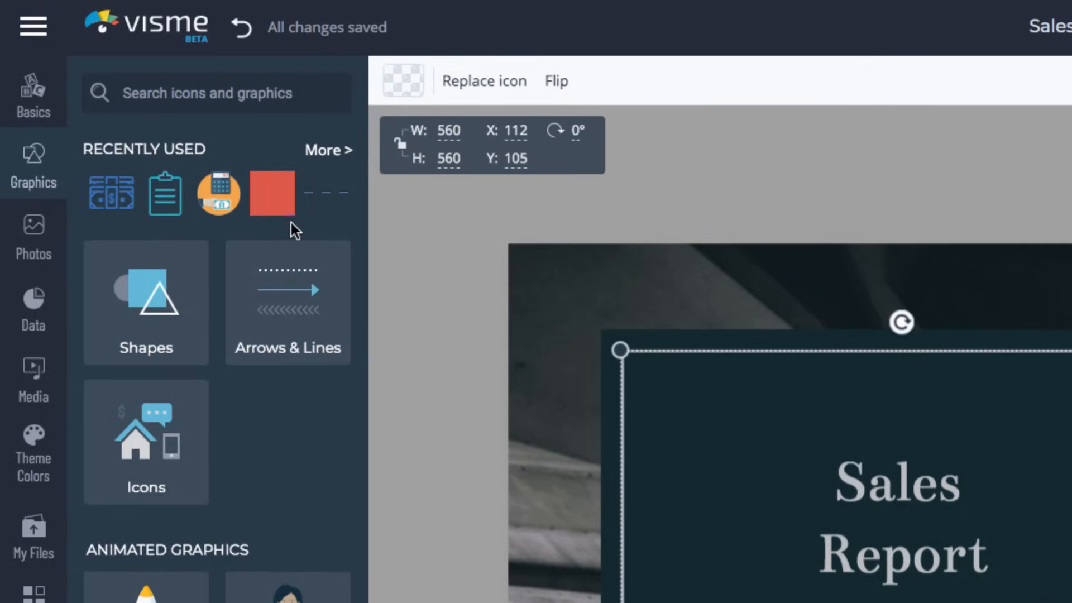
Browse icon categories, then give the Stats slide's yellow-jacket woman a pose pointing at 35%.
left_click(287, 302)
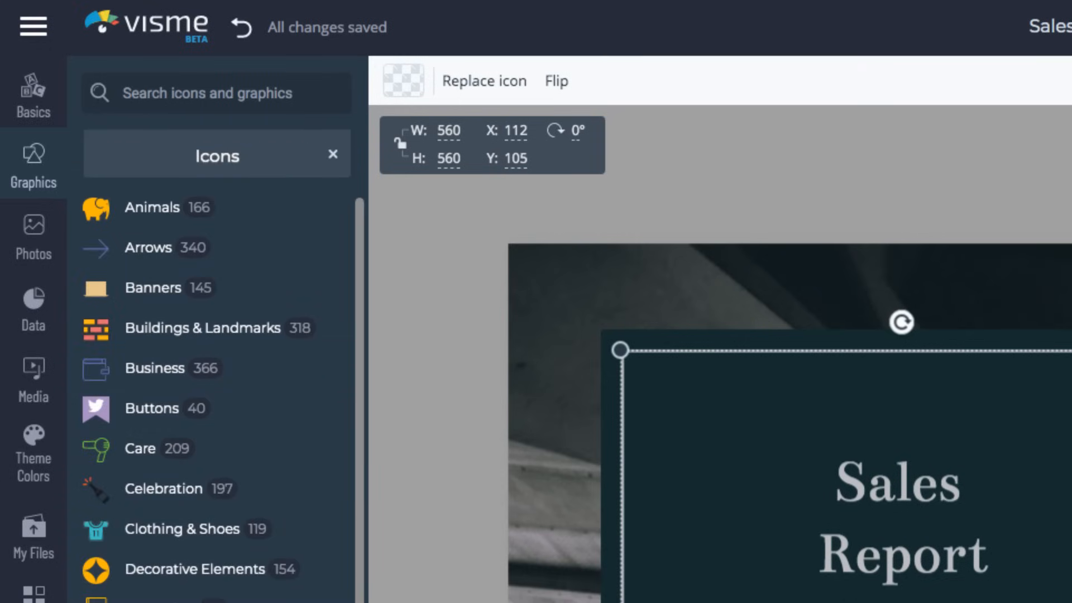
left_click(334, 154)
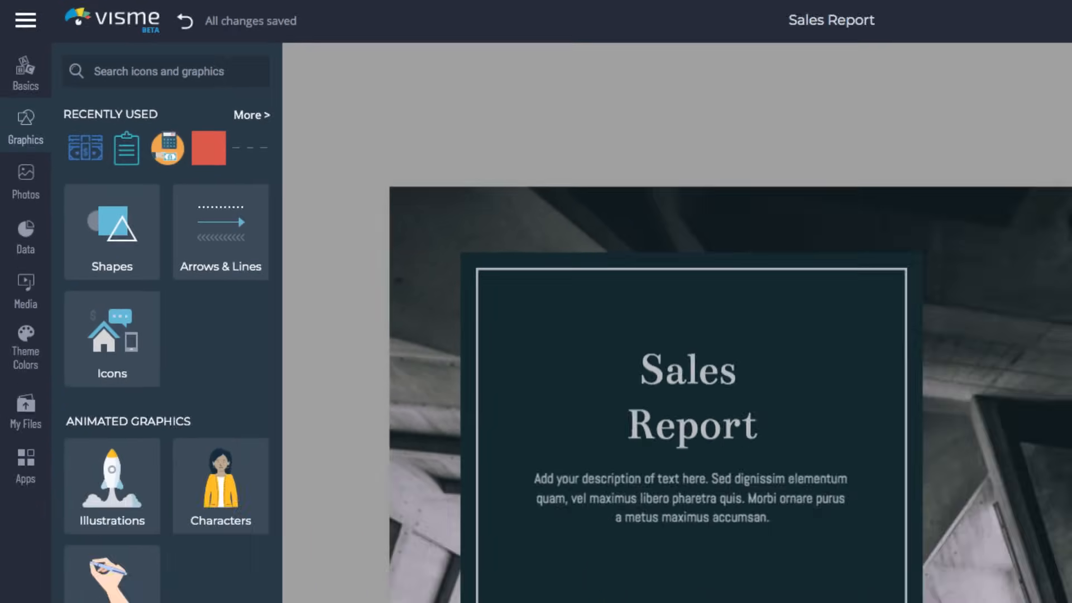
left_click(1015, 344)
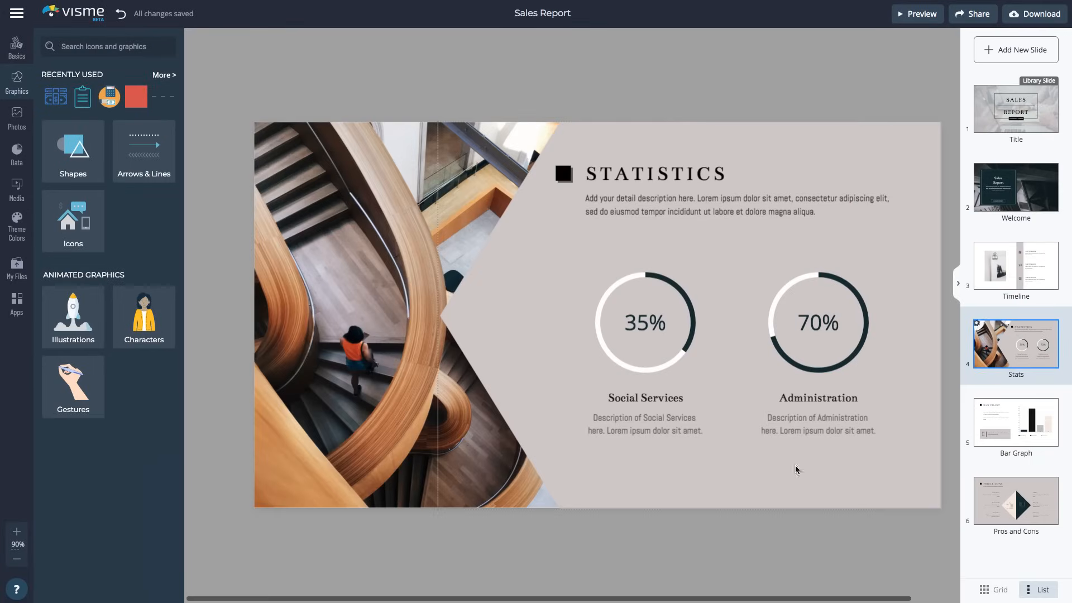
left_click(143, 317)
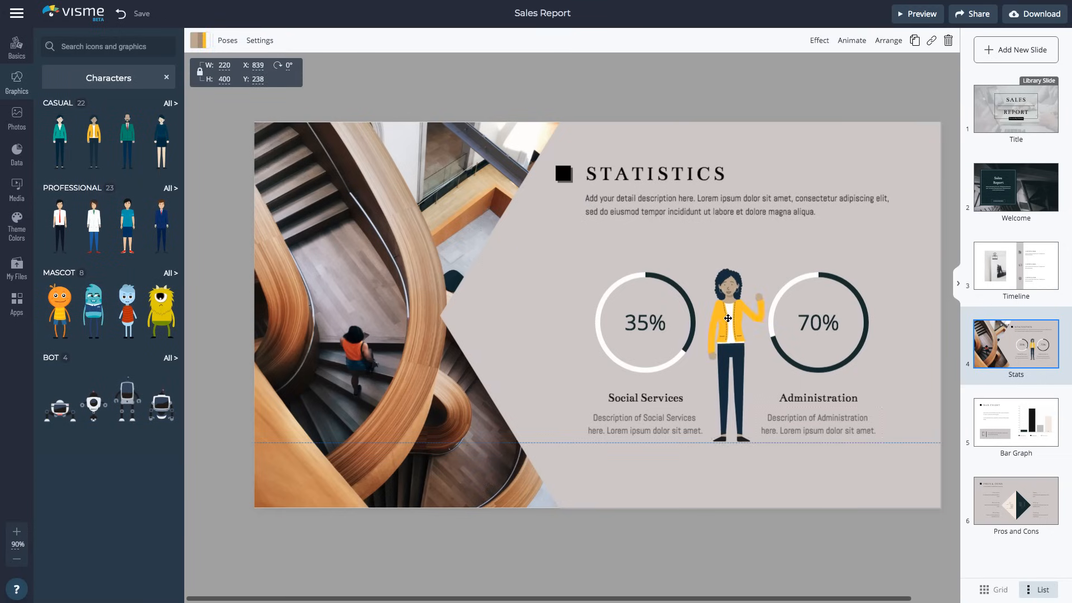
left_click(228, 40)
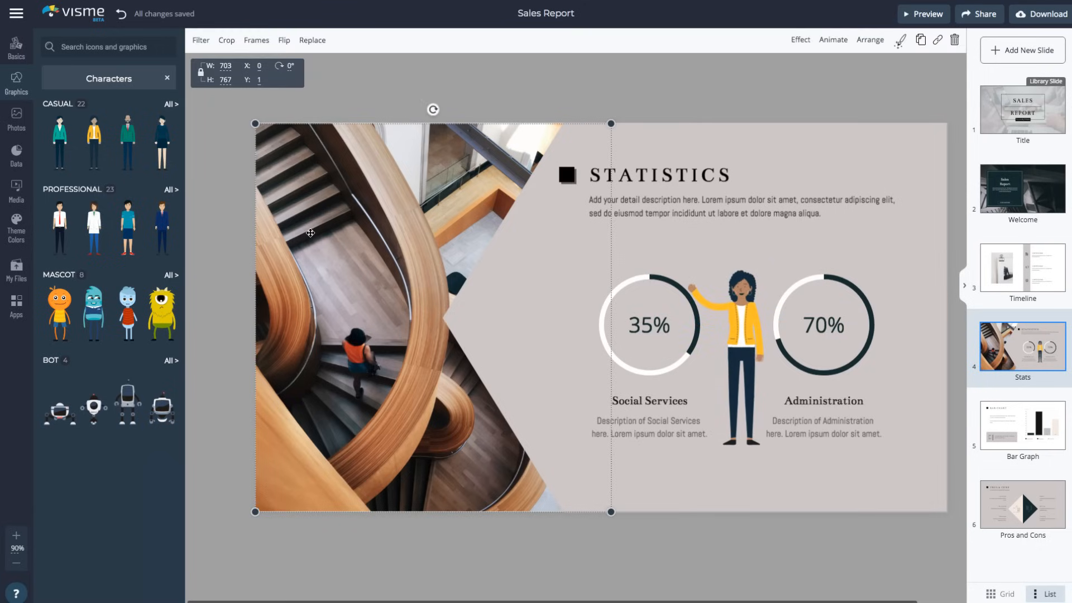
Replace the Stats slide's staircase photo with a photo of laptops and handwritten notes.
left_click(16, 117)
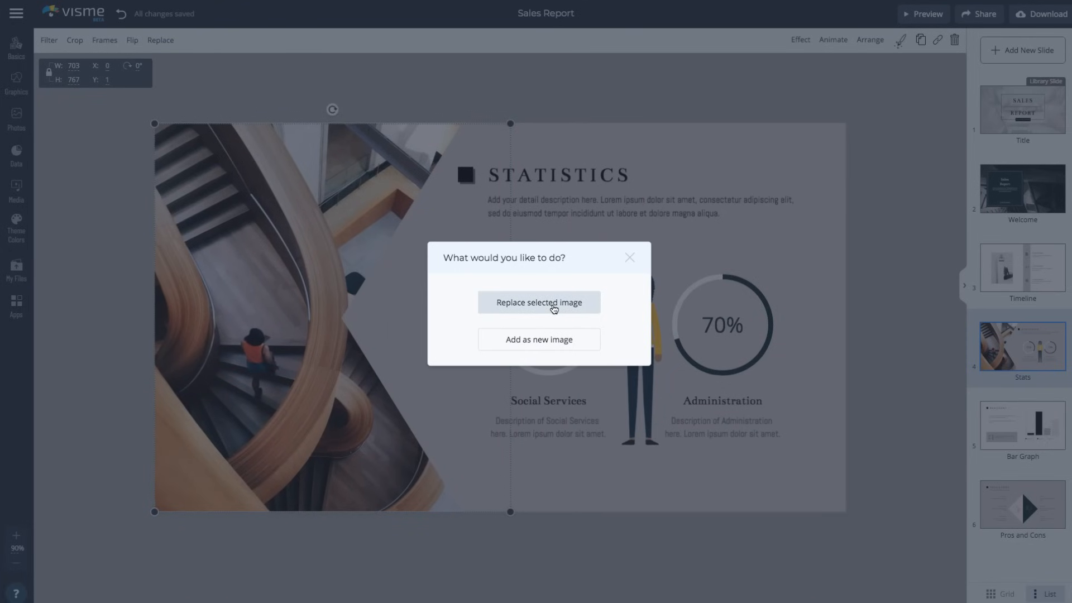
left_click(538, 302)
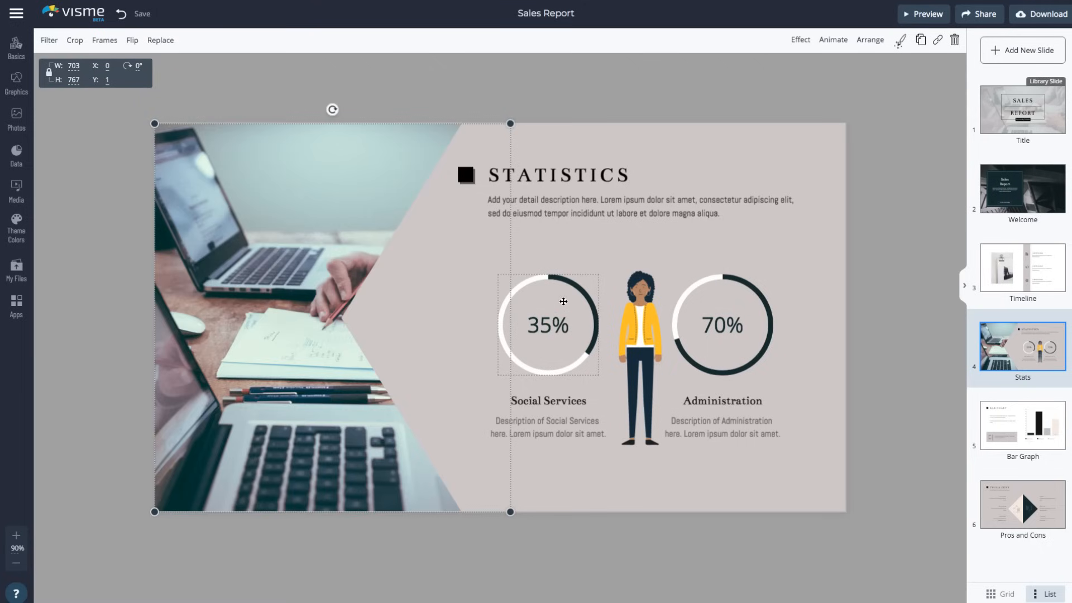
left_click(880, 264)
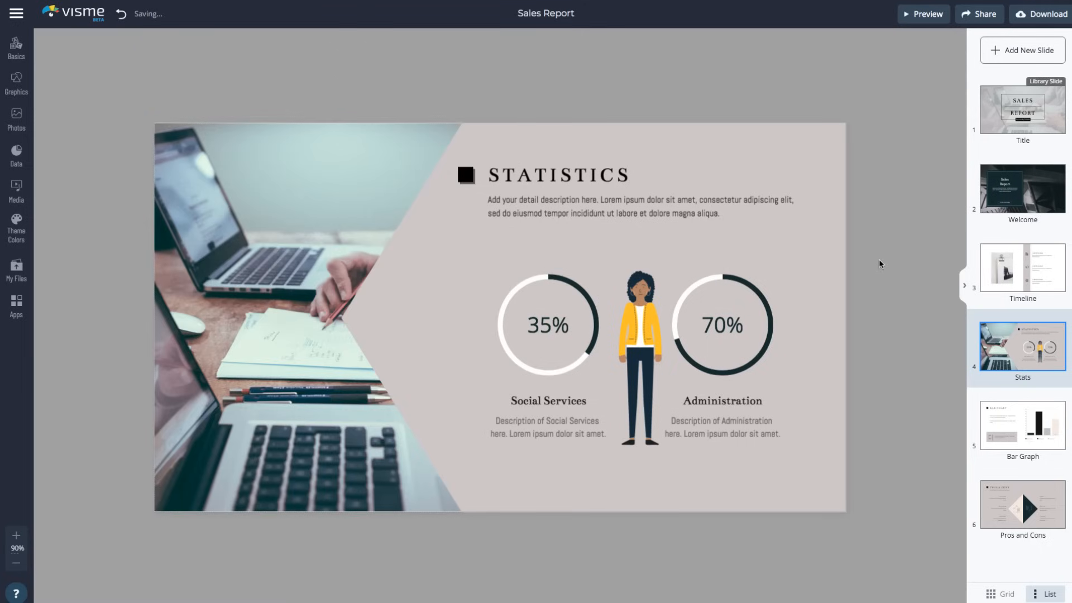
left_click(547, 325)
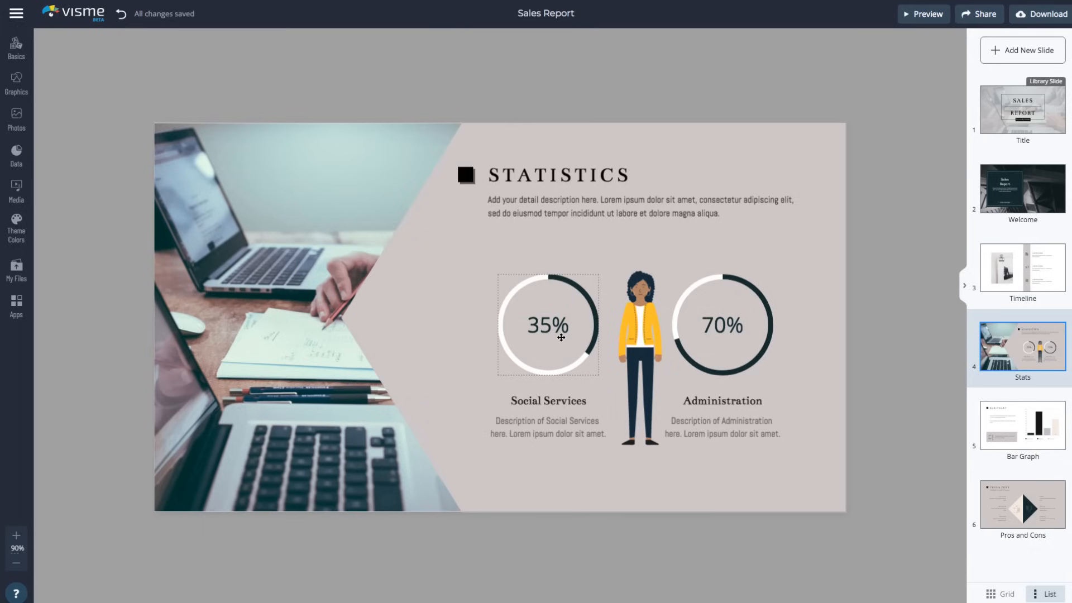
Make the Social Services circle show 91 as a plain number with minimum value 10.
left_click(548, 324)
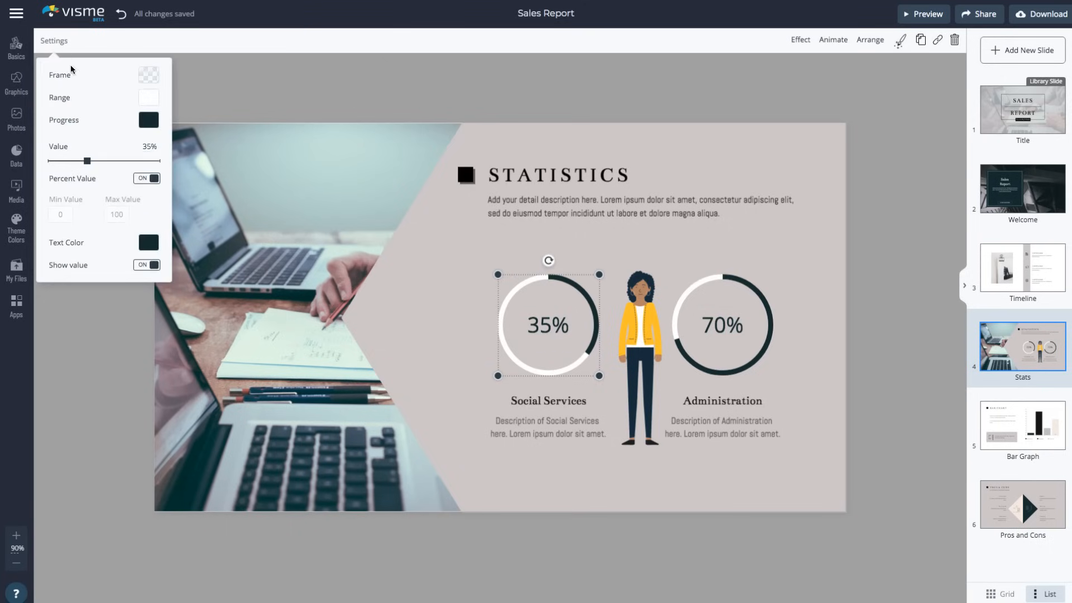
left_click_drag(87, 162, 150, 162)
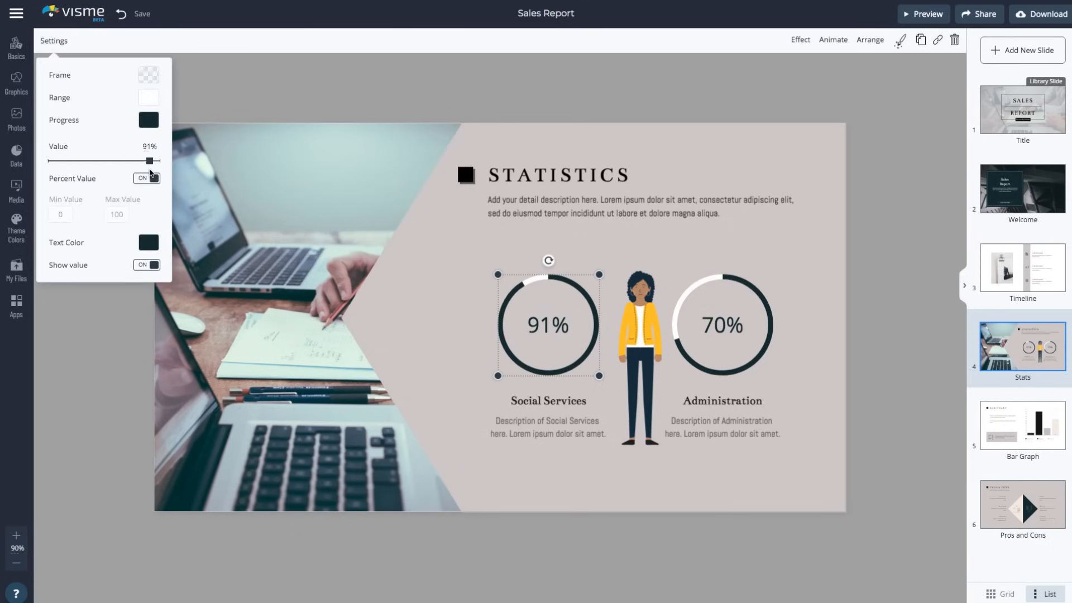
left_click(146, 179)
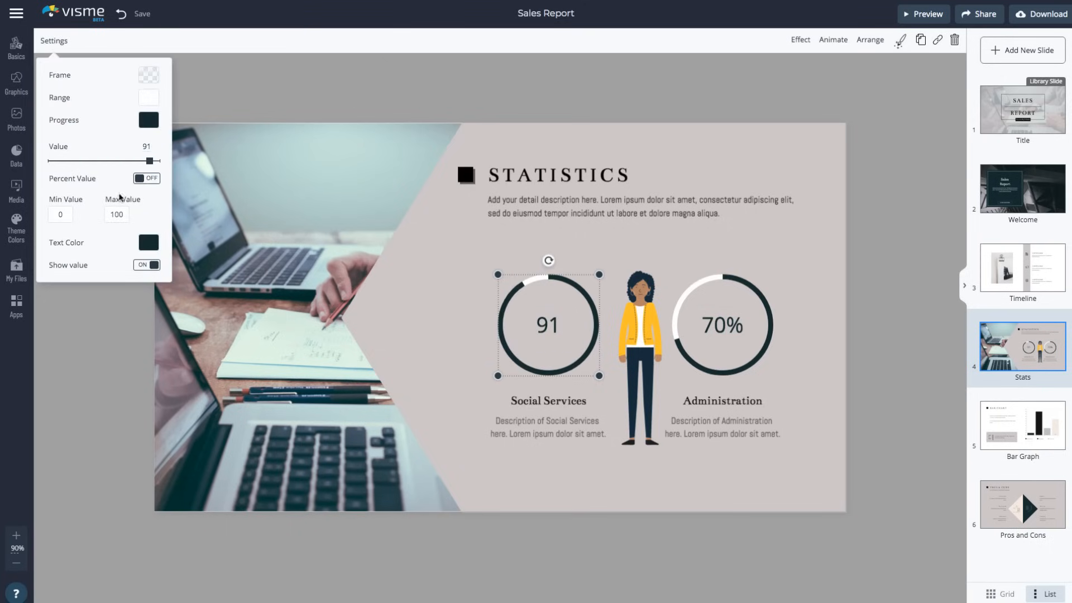
left_click(60, 214)
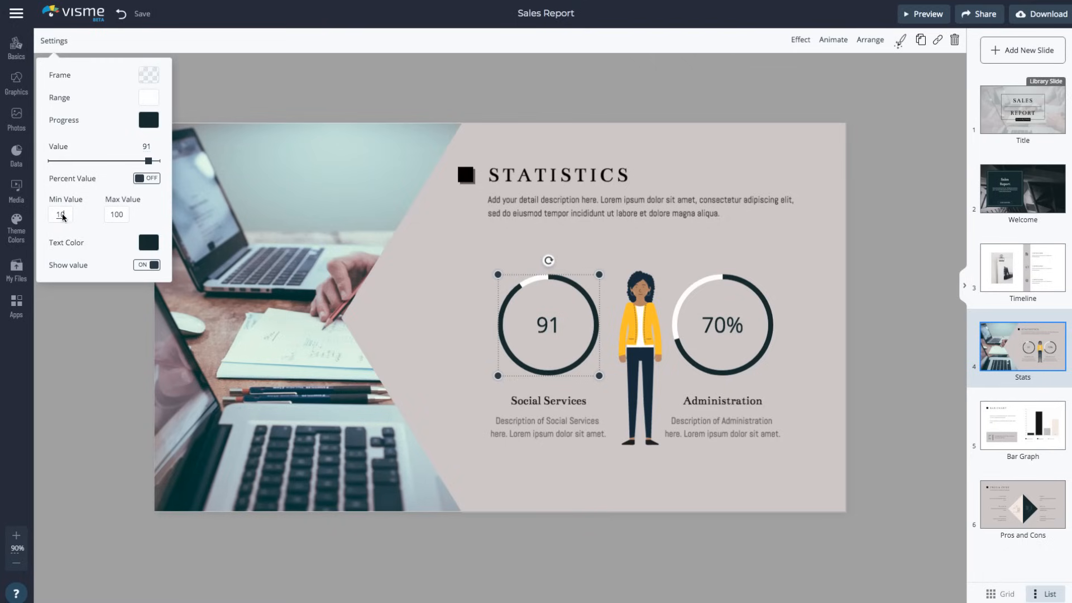
left_click(116, 215)
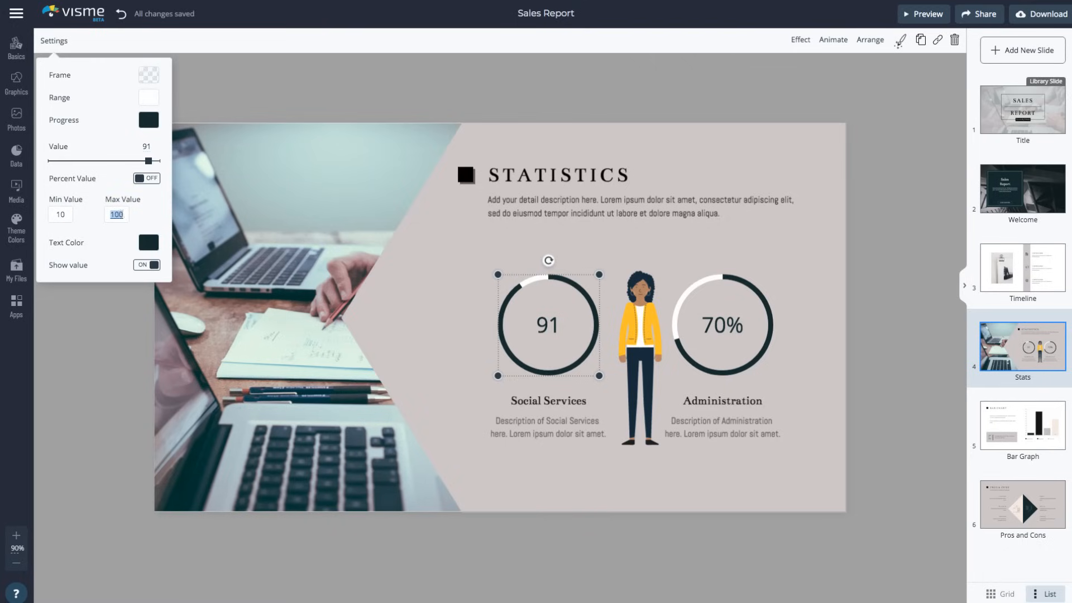
left_click(1014, 420)
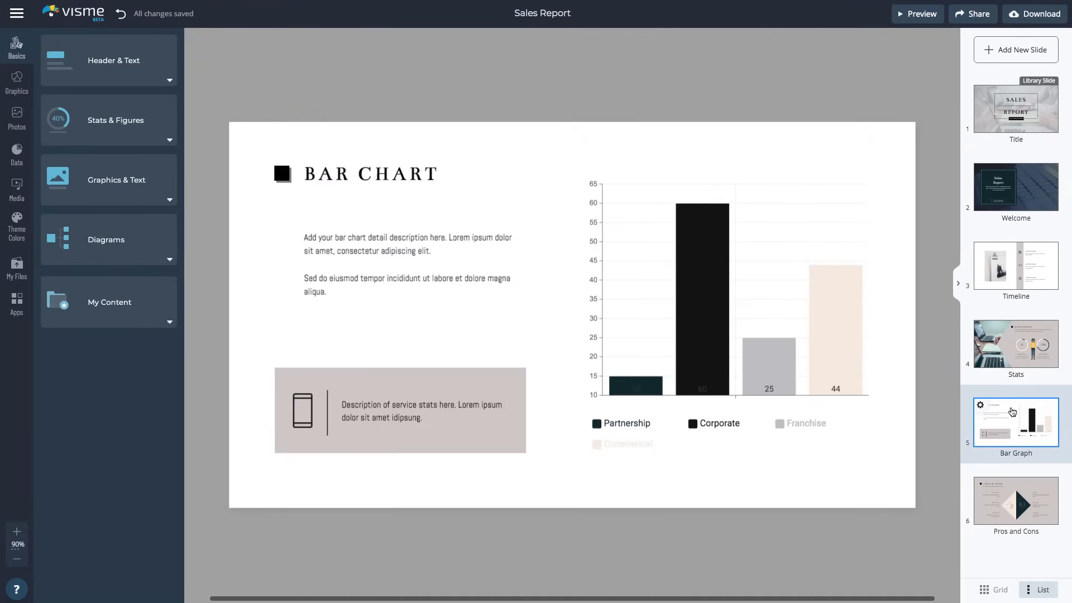
Convert the Bar Graph slide's chart to a pie chart using Sample Data 2 (Apples, Bananas, Cranberries).
left_click(724, 286)
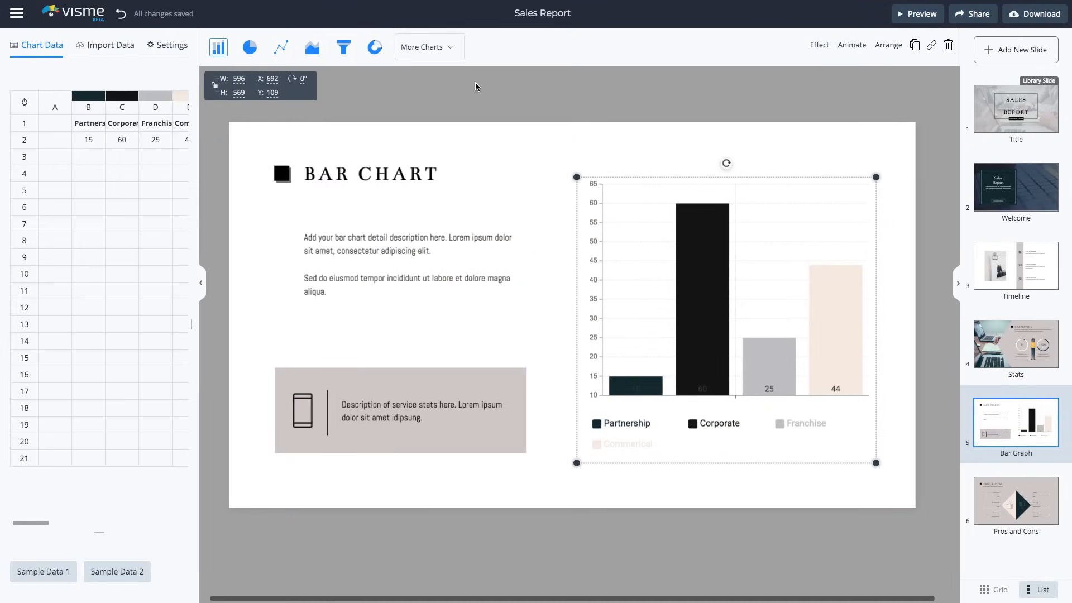
left_click(249, 47)
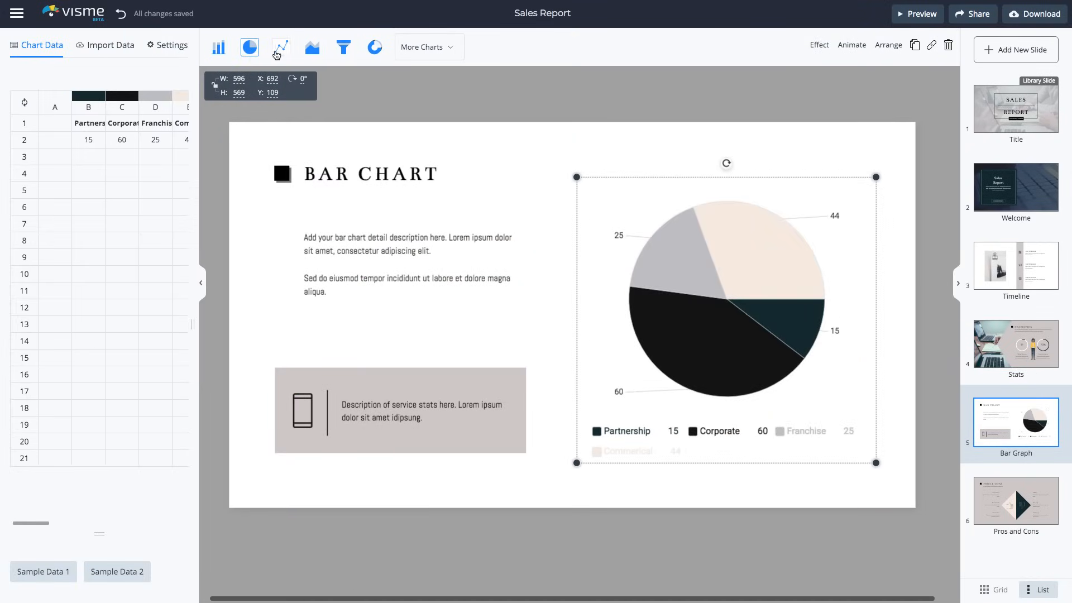
left_click(249, 47)
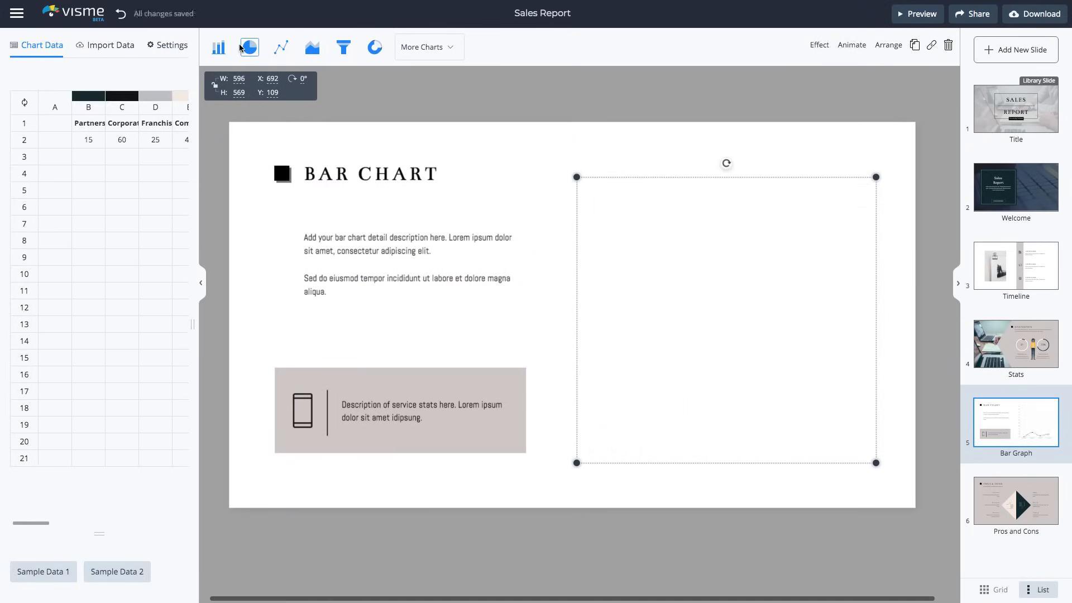
left_click(249, 47)
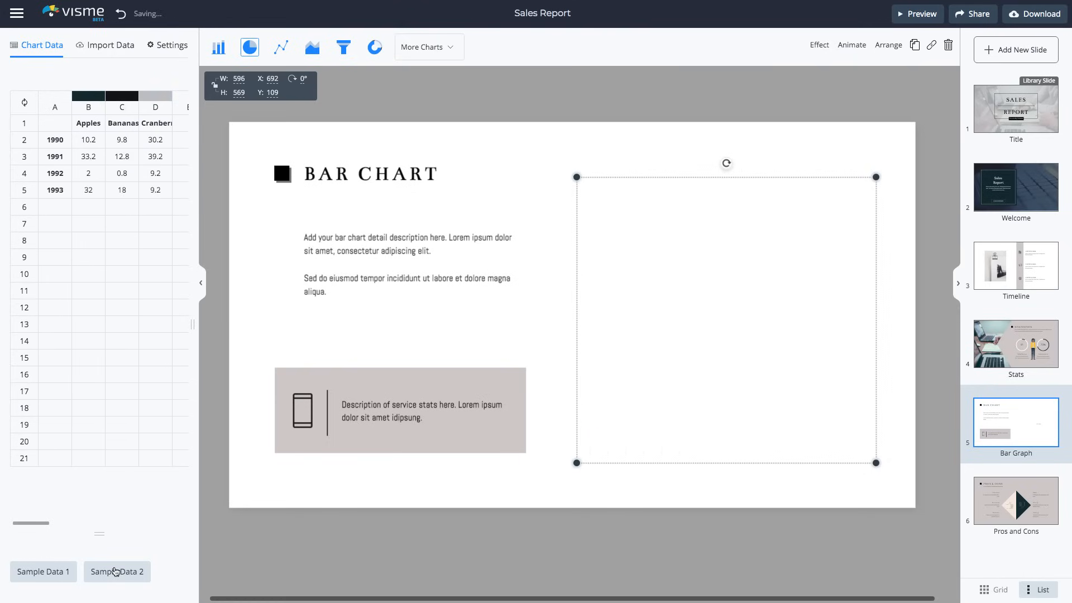
left_click(110, 45)
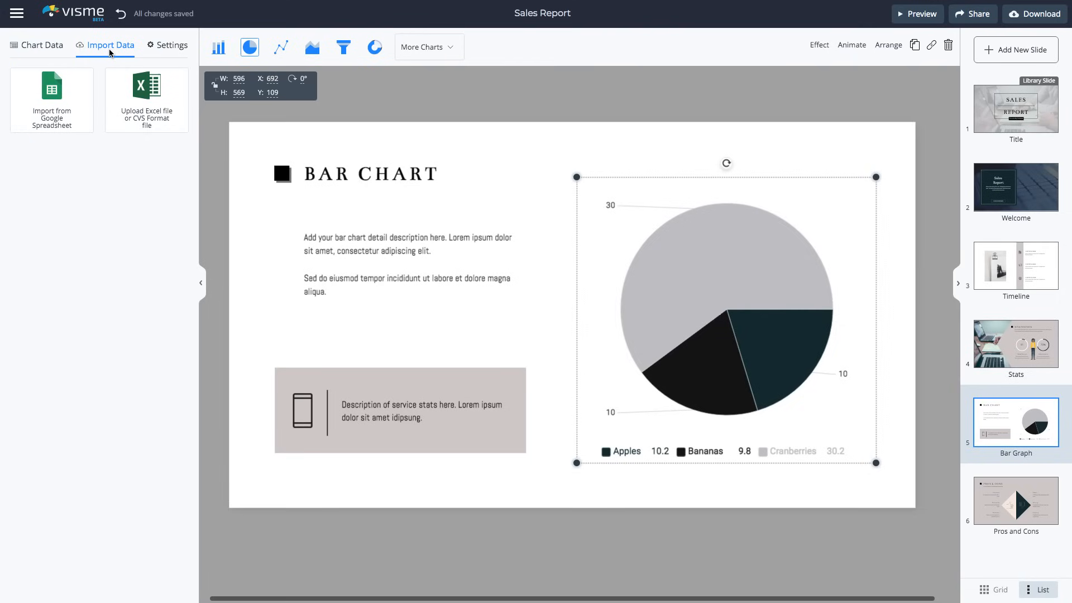
left_click(1021, 188)
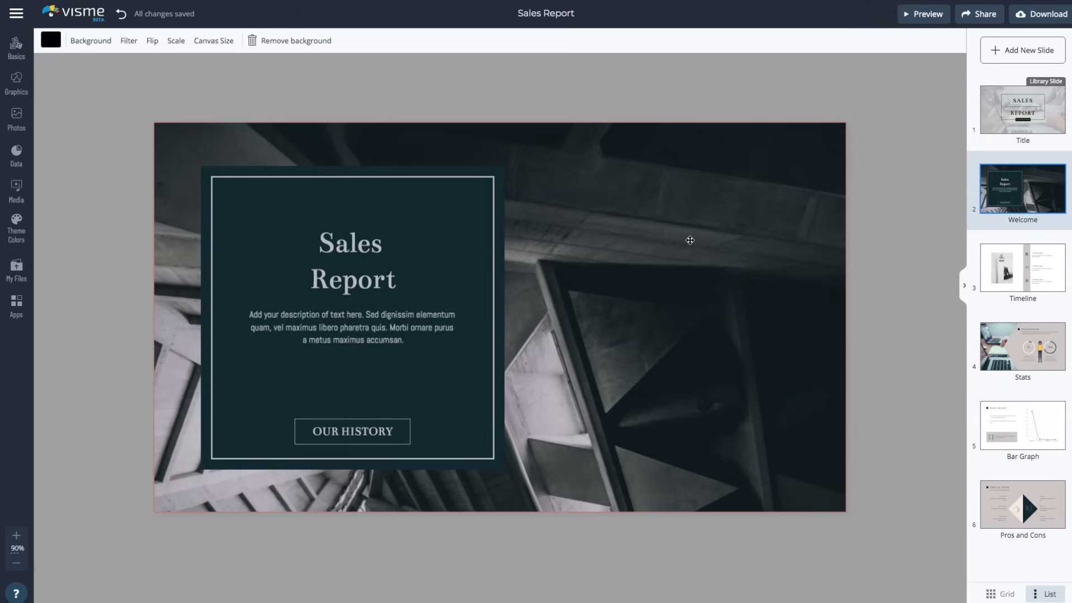
mouse_move(685, 240)
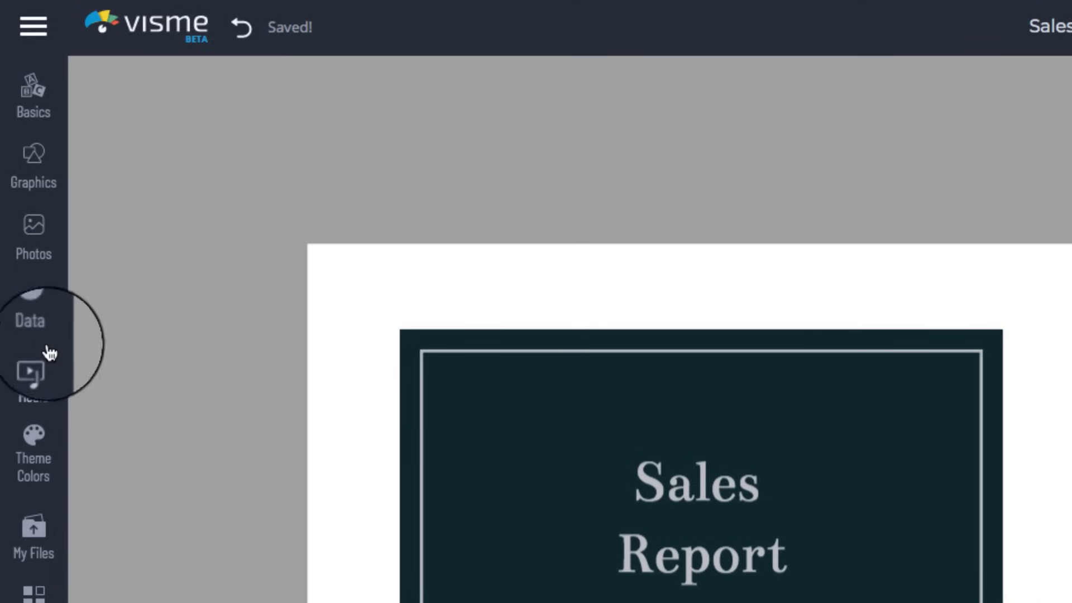
Open the Media video library to pick a keyboard video background for the Welcome slide.
left_click(33, 374)
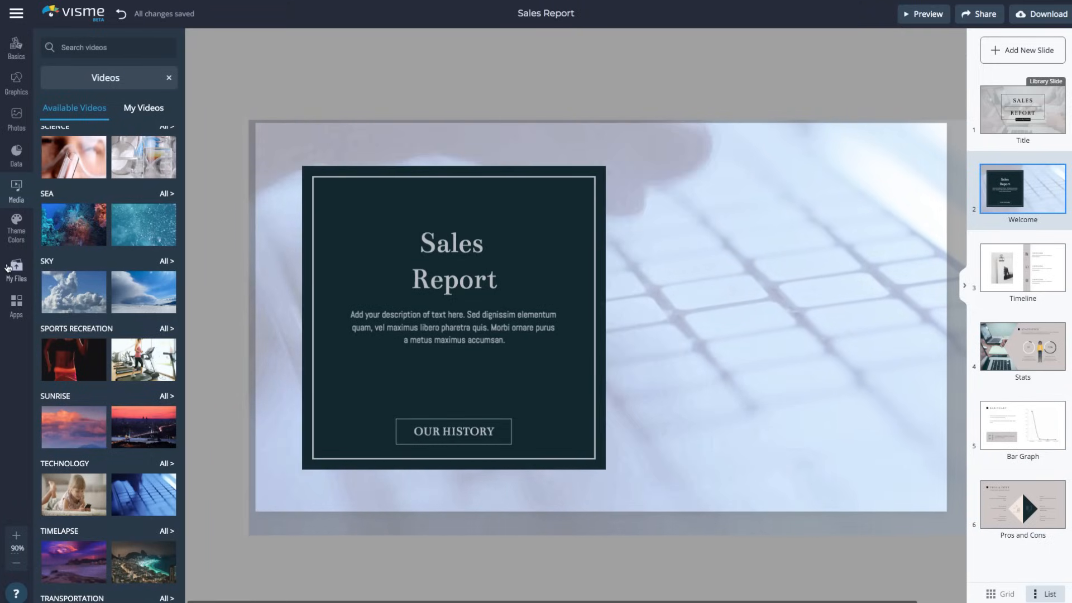
Try the Night palette, recolor the Sales Report deck with the teal palette, then open sharing.
left_click(15, 225)
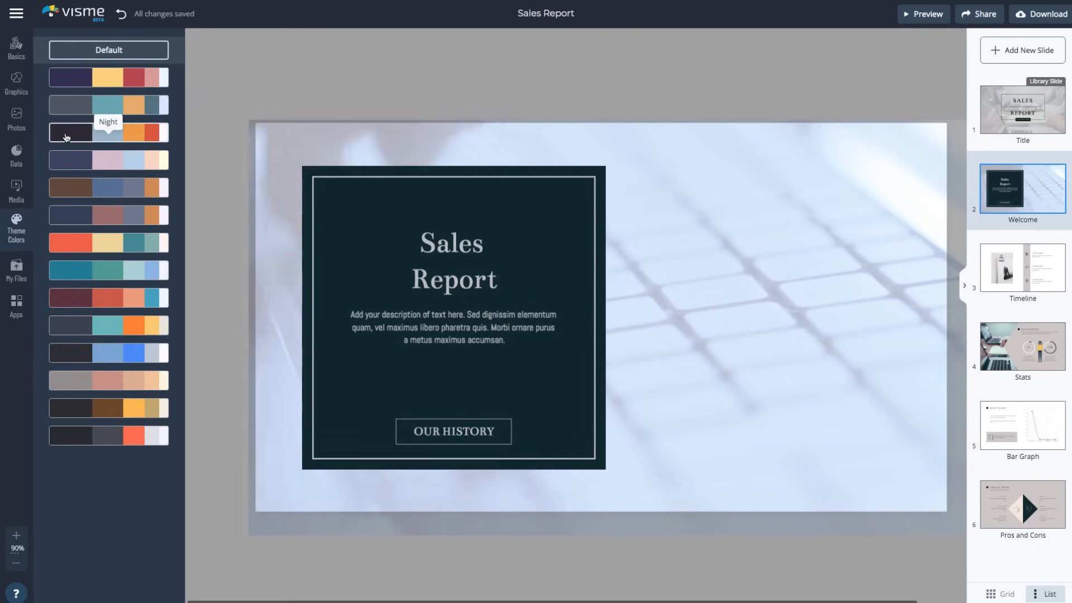
left_click(108, 132)
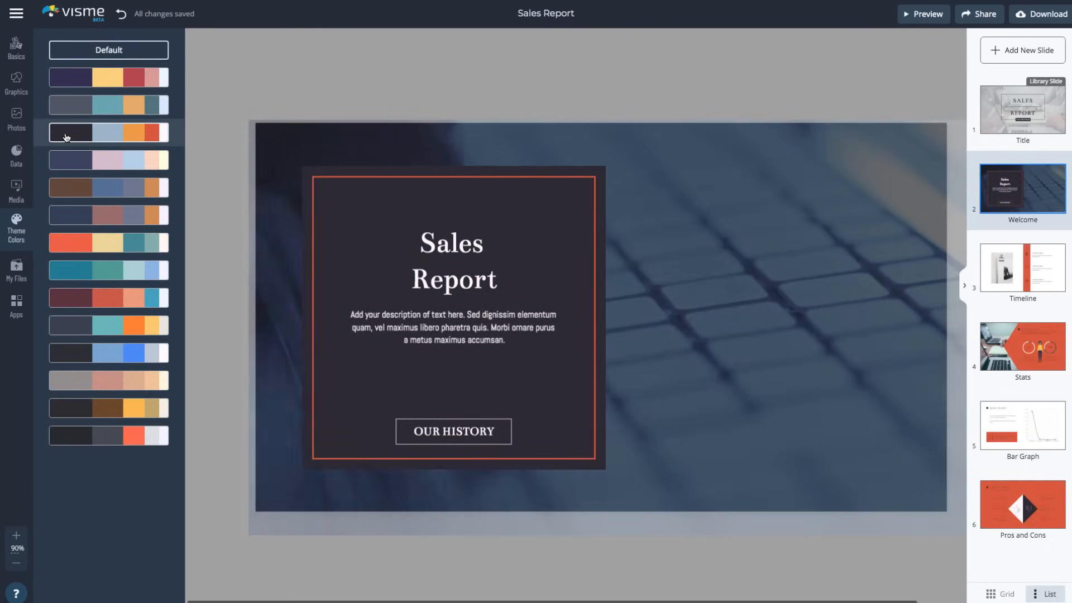
left_click(108, 271)
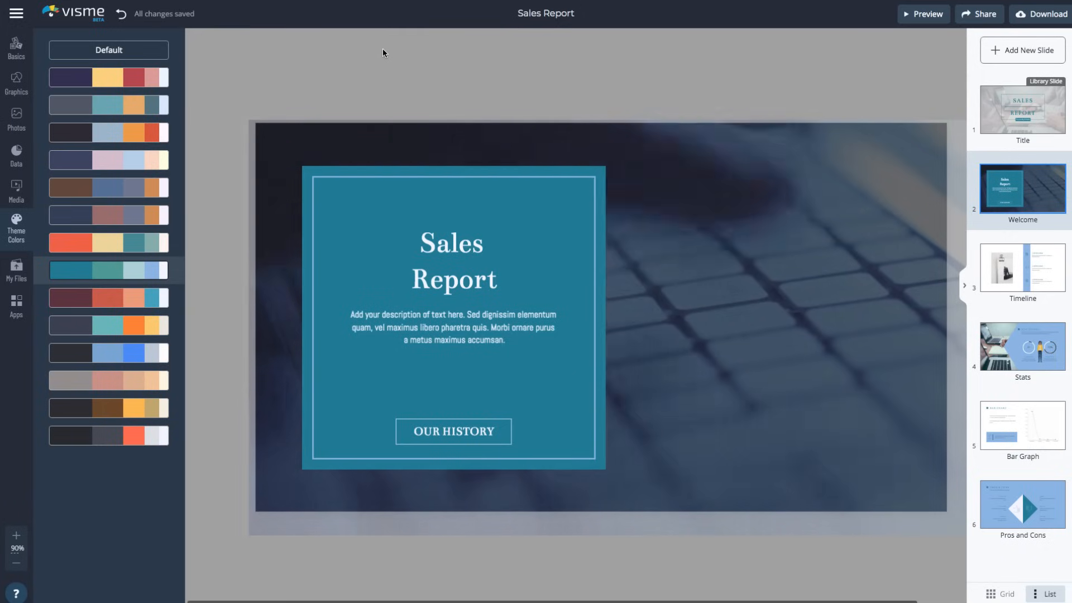
left_click(978, 13)
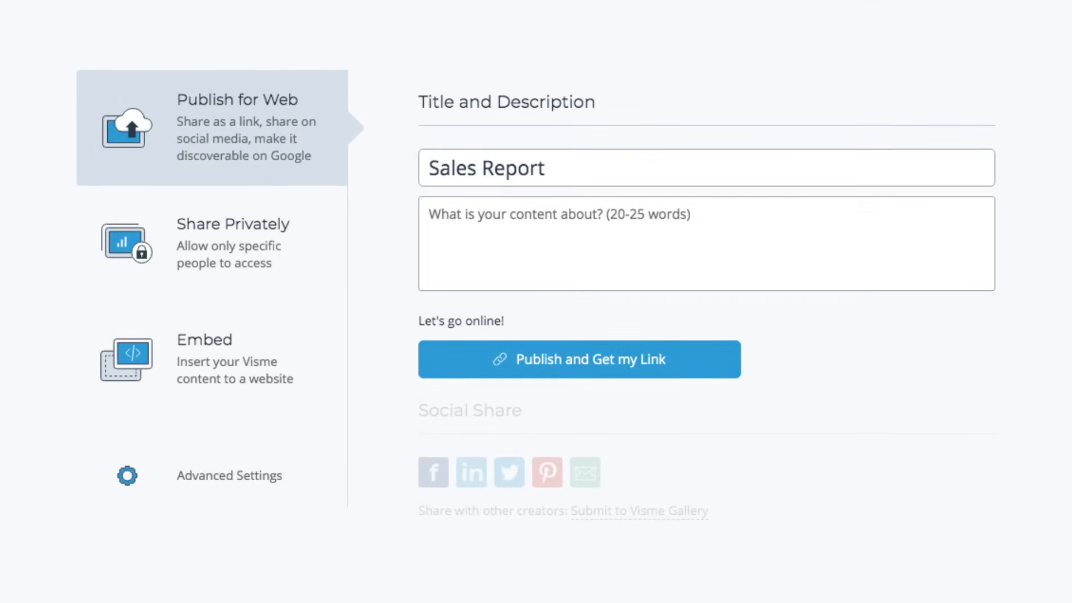
View the Share Privately options for specific people, the team, or link generation.
left_click(233, 243)
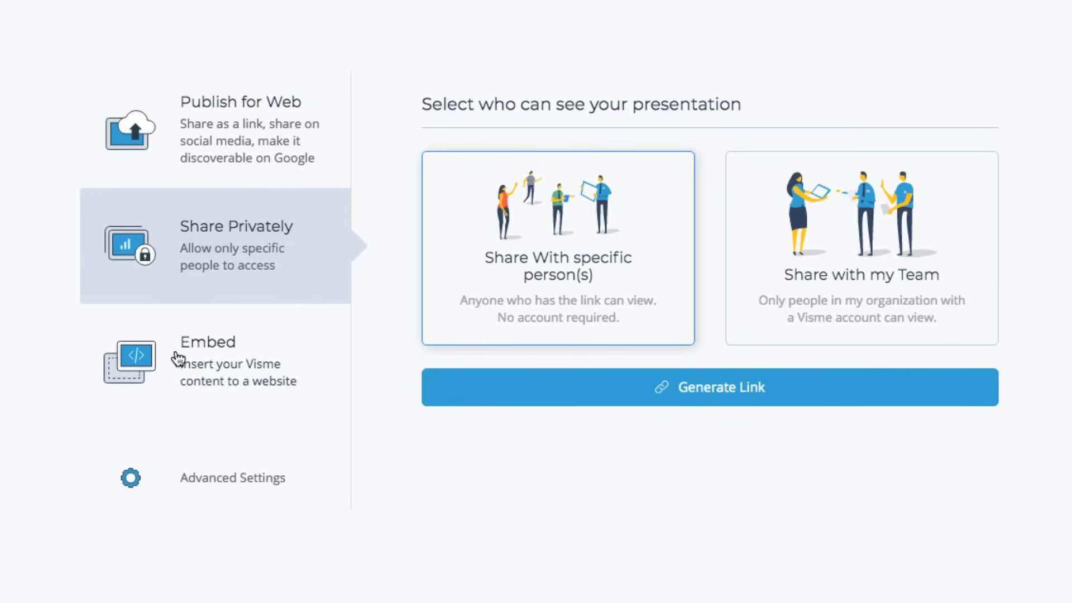
mouse_move(178, 367)
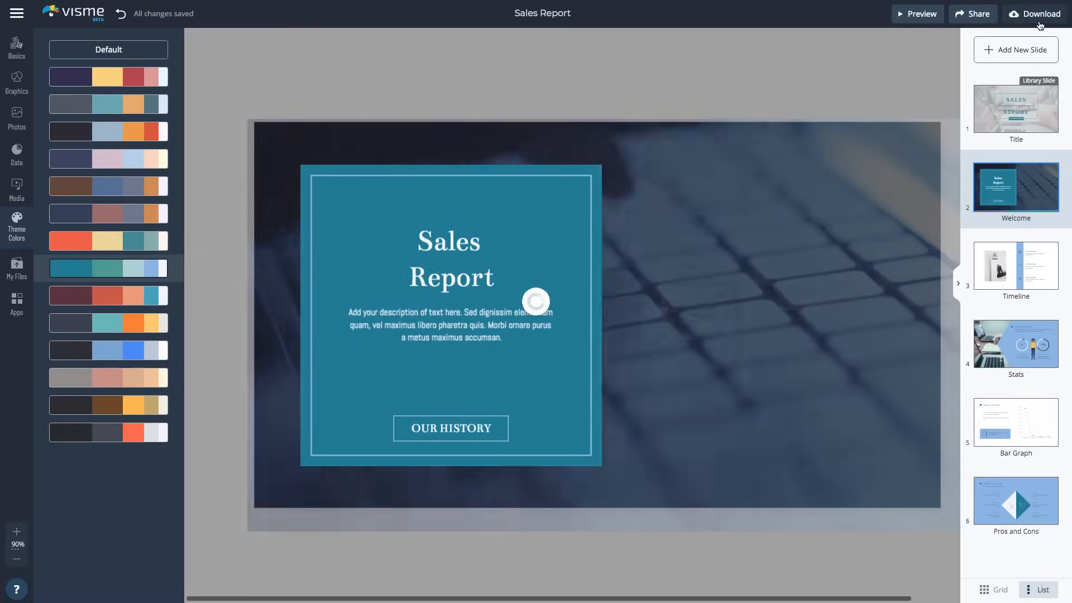
Download the deck for offline presenting in HTML5 format.
left_click(1038, 14)
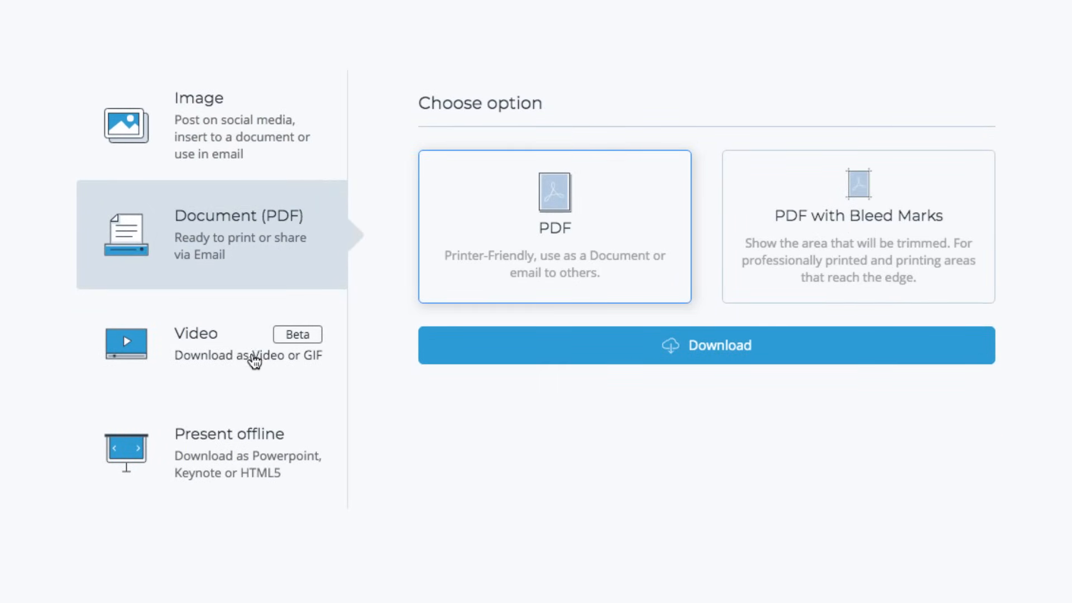
left_click(229, 435)
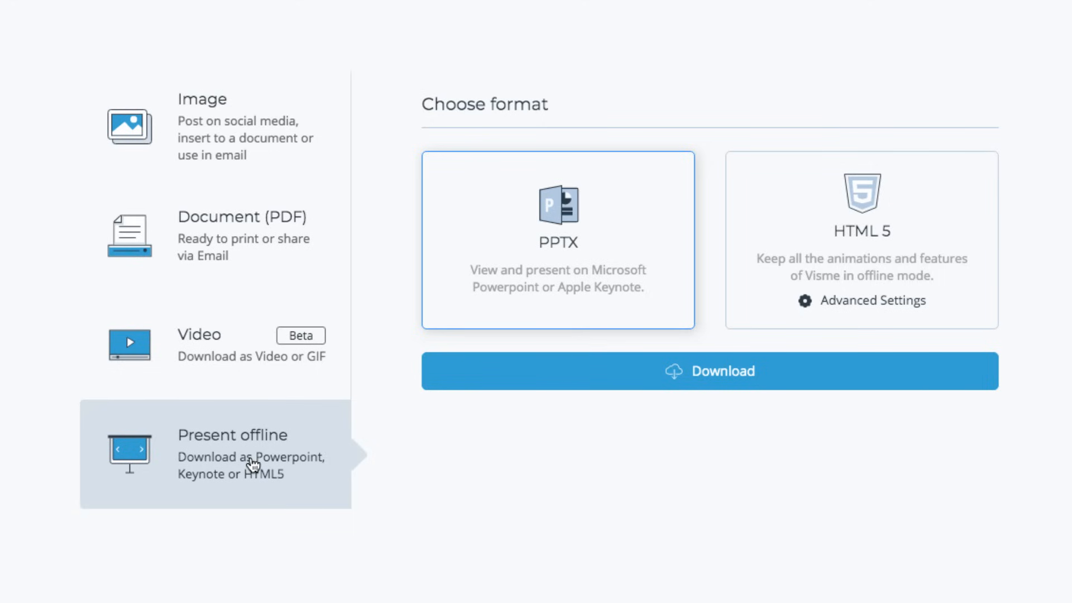
left_click(861, 240)
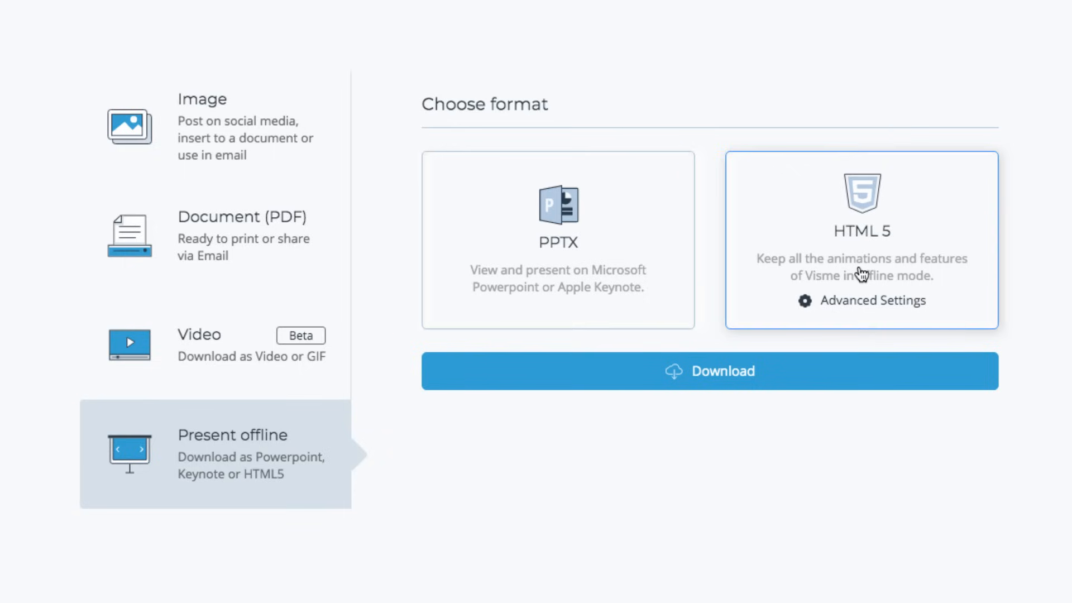